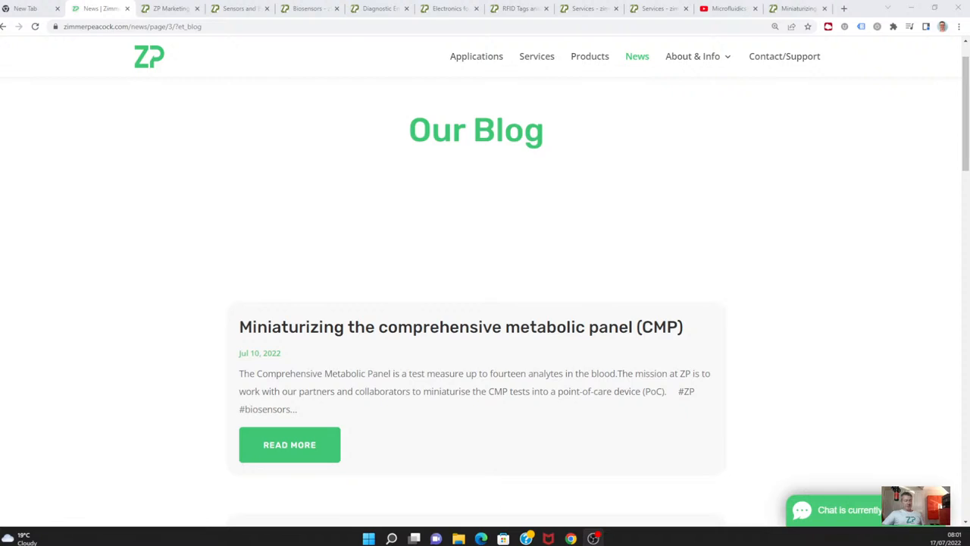
mouse_move(863, 358)
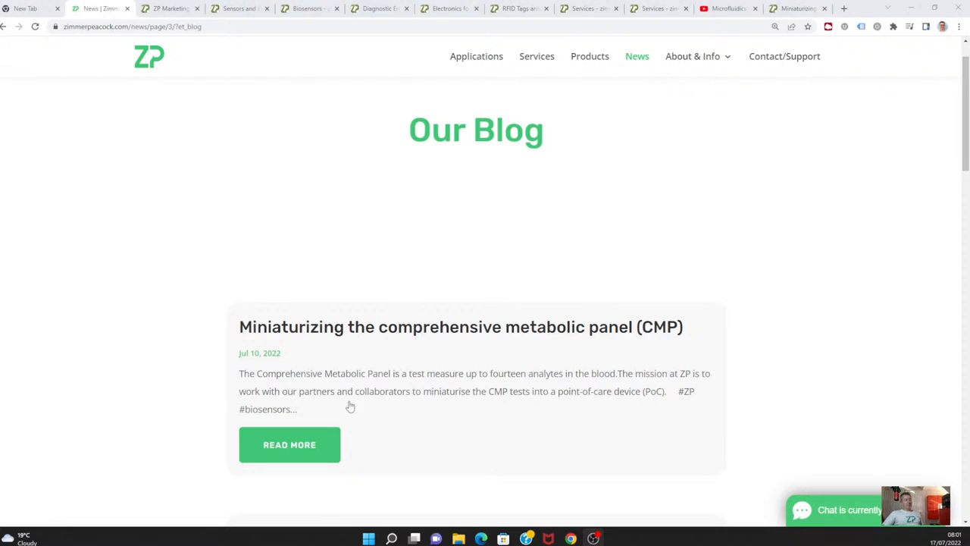
Open the 'Miniaturizing the comprehensive metabolic panel (CMP)' post via its Read More link.
click(290, 445)
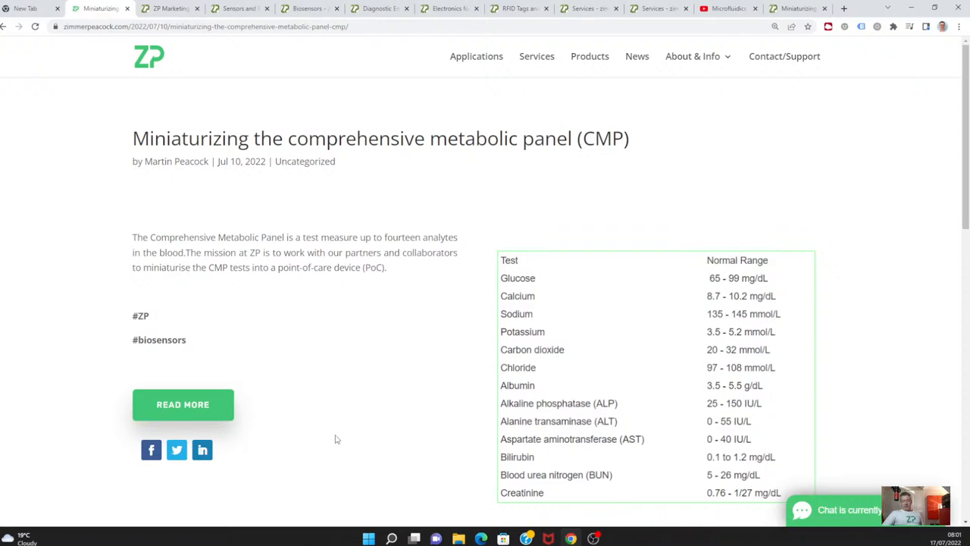
mouse_move(337, 439)
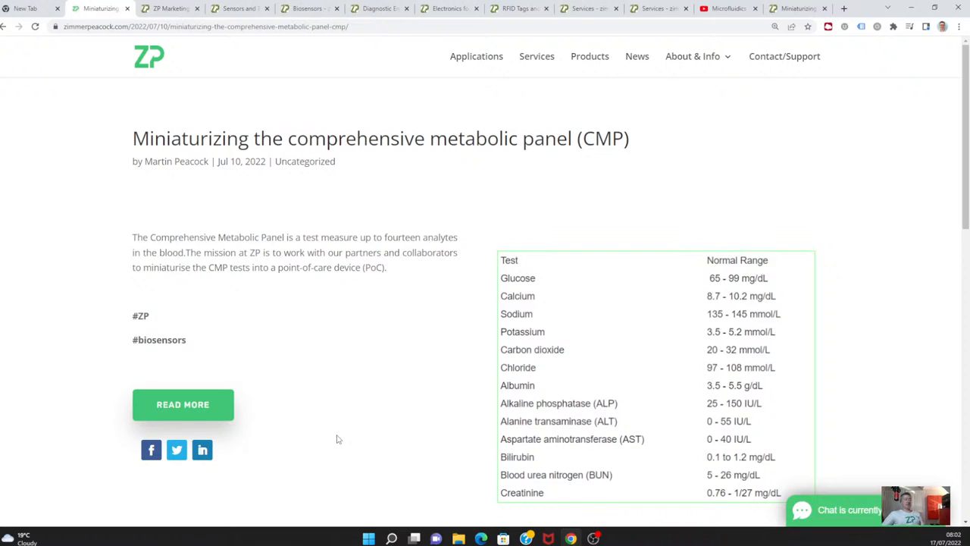
mouse_move(382, 435)
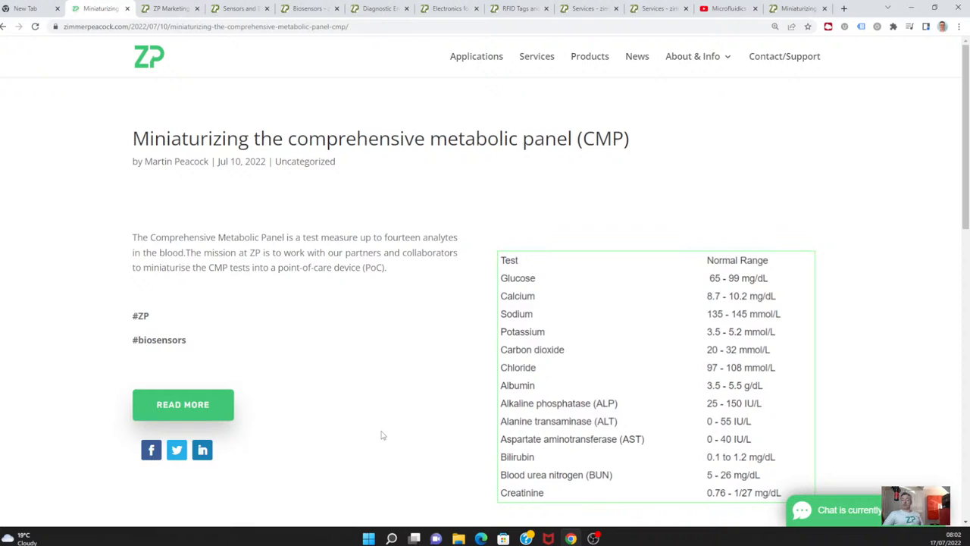
mouse_move(167, 114)
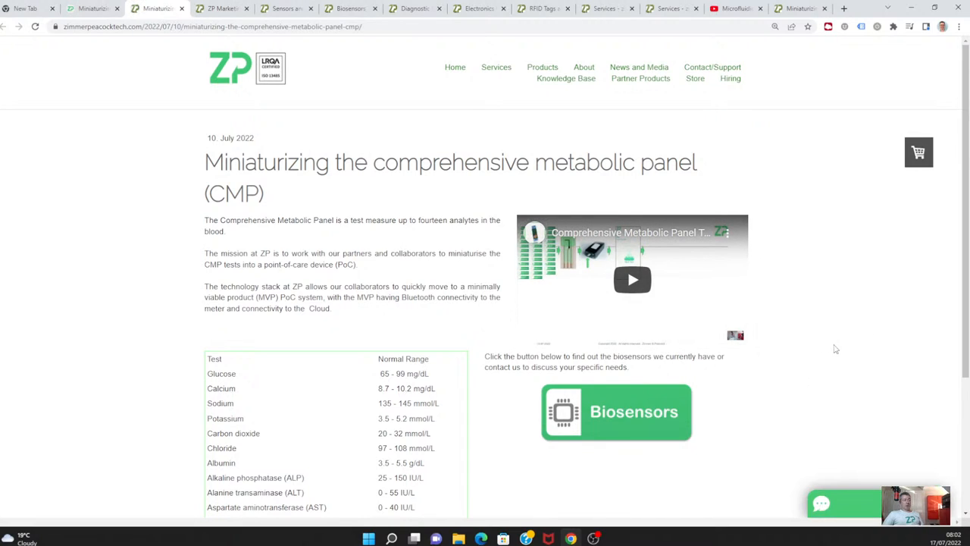
Scroll the older zimmerpeacocktech CMP article down to its normal-range test table.
scroll(down, 3)
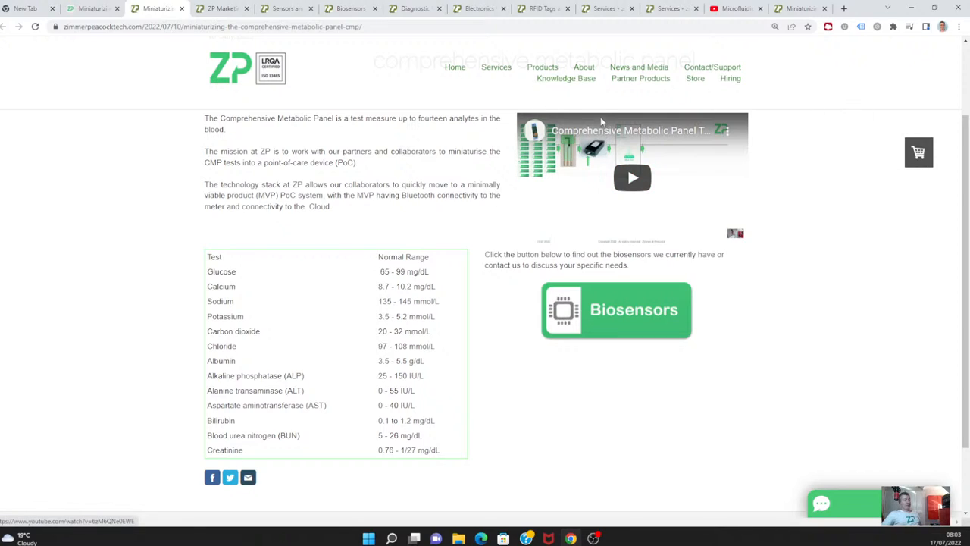
mouse_move(301, 122)
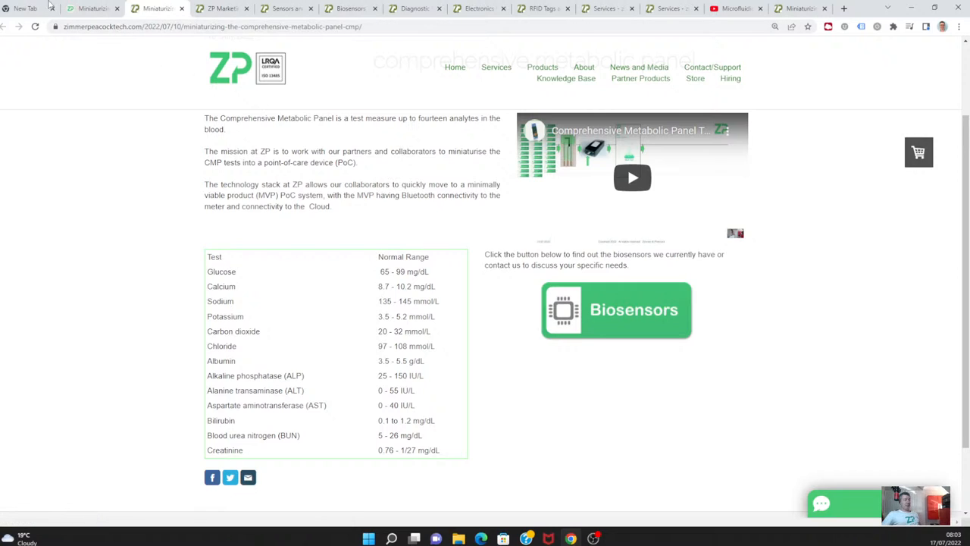
Return to the News blog list and load the Next Entries page showing the microfluidics IVD posts.
click(91, 9)
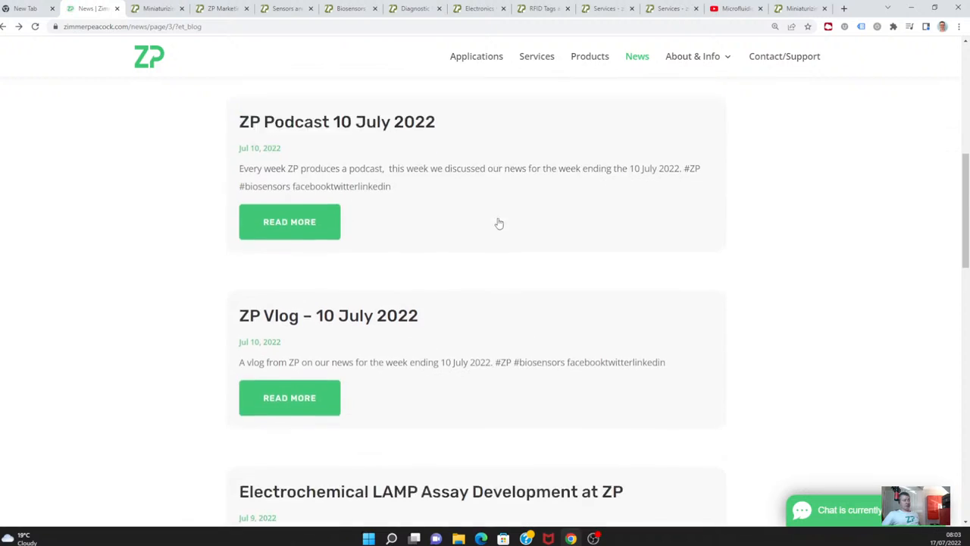
scroll(down, 3)
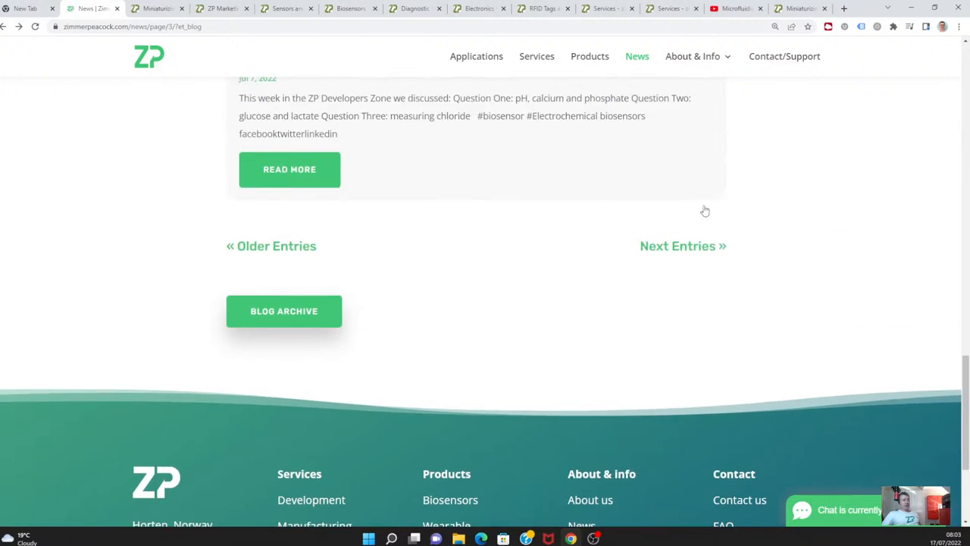
click(682, 245)
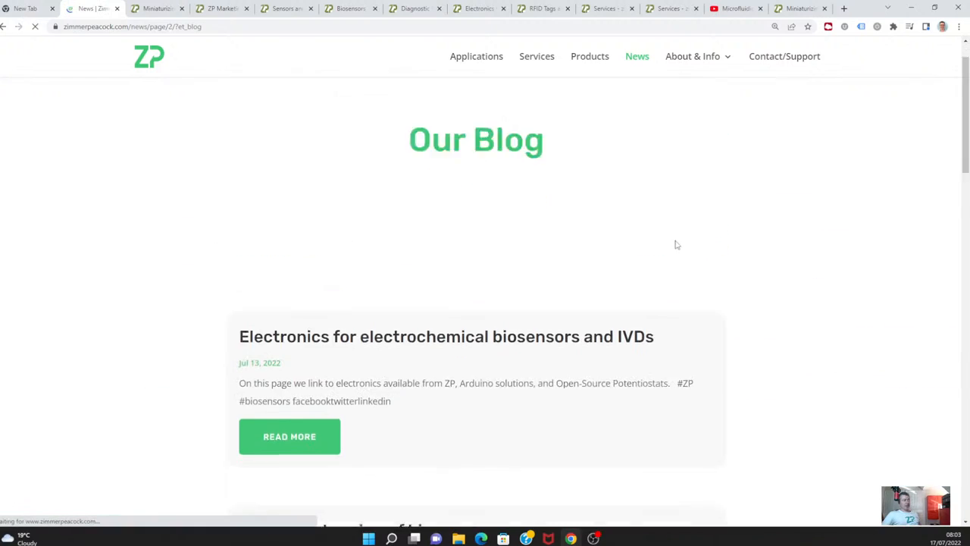
scroll(down, 3)
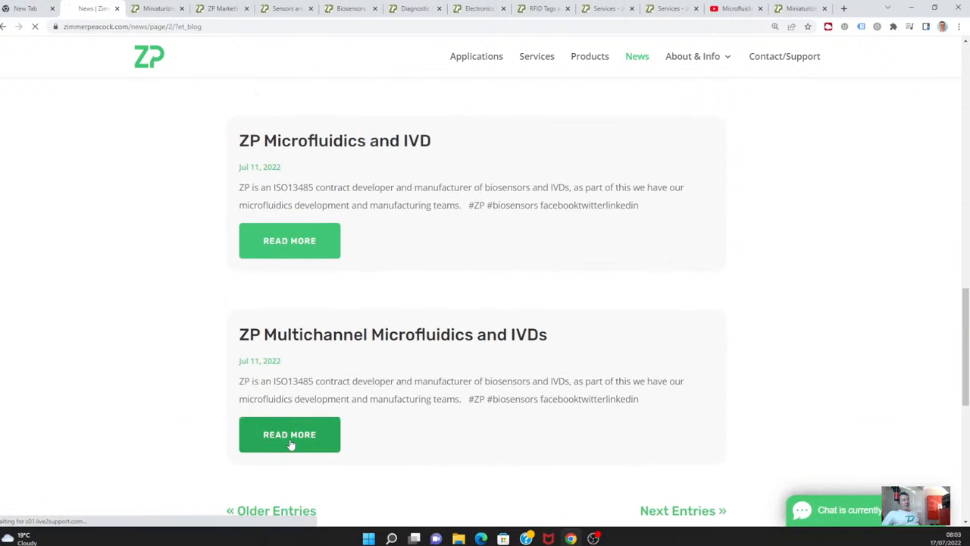
click(290, 434)
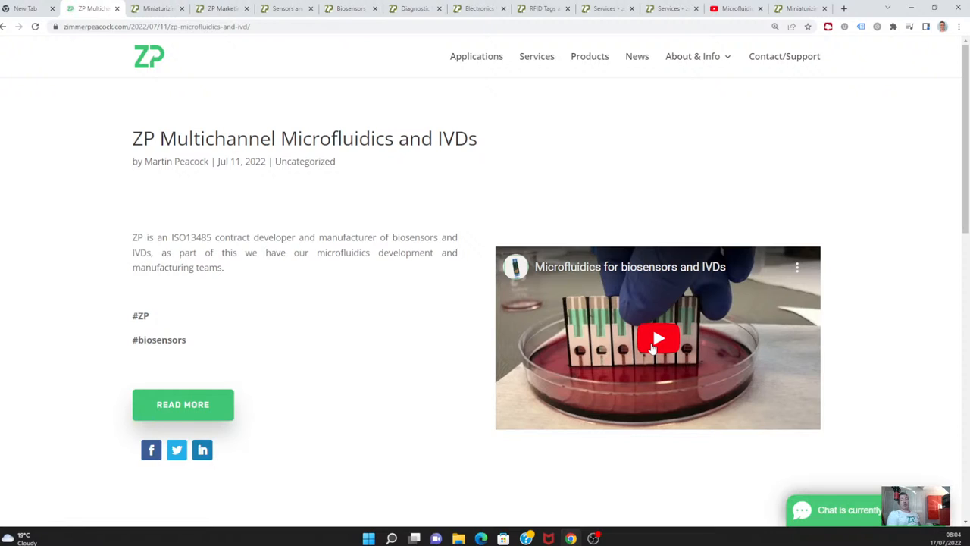
click(658, 339)
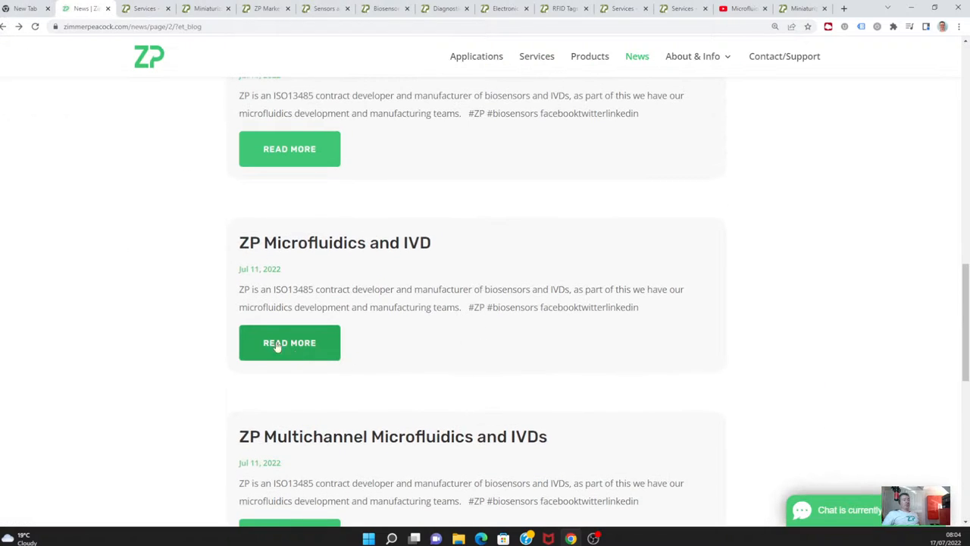
click(290, 343)
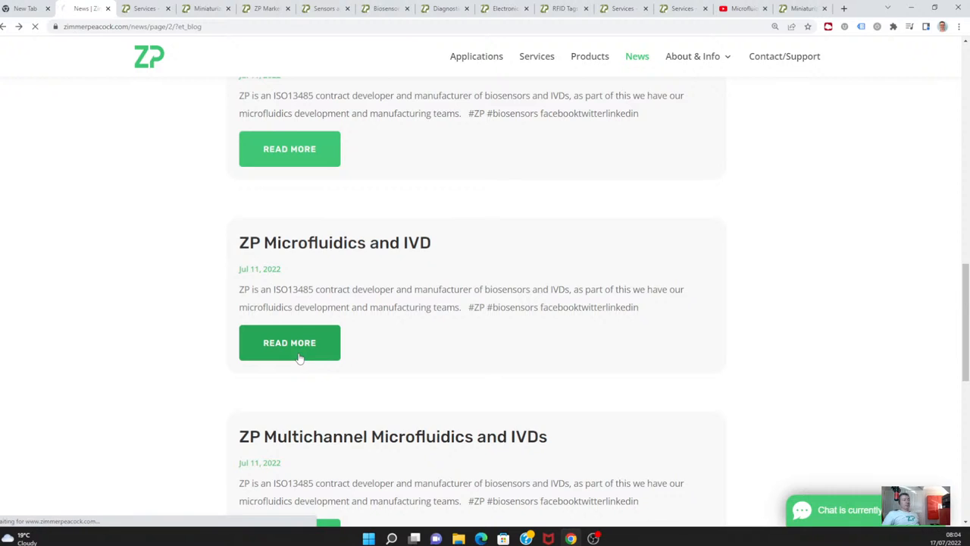
click(289, 343)
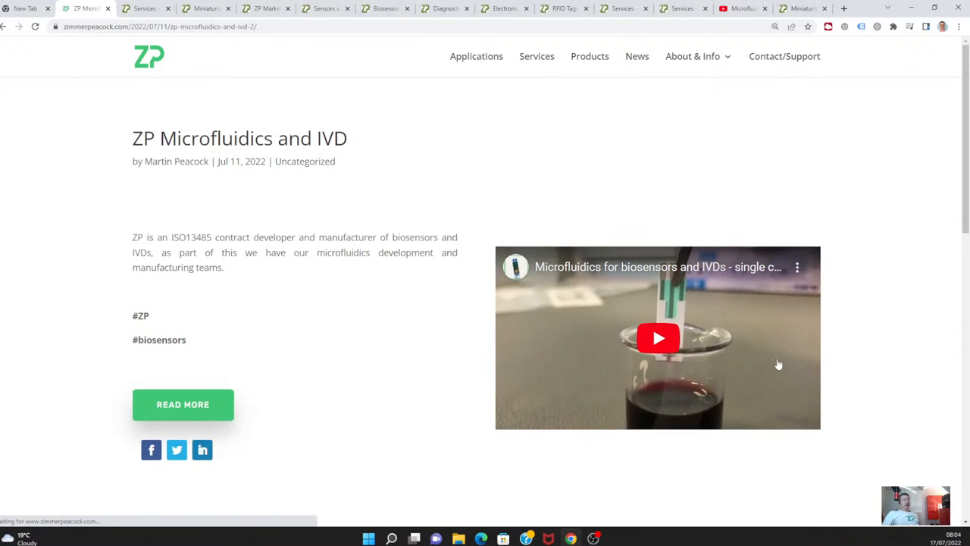
click(658, 338)
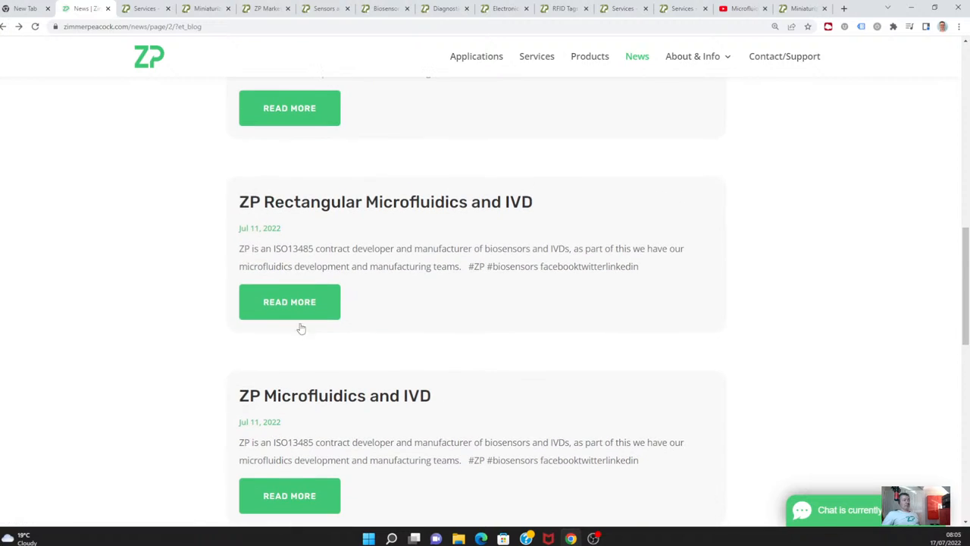
click(288, 302)
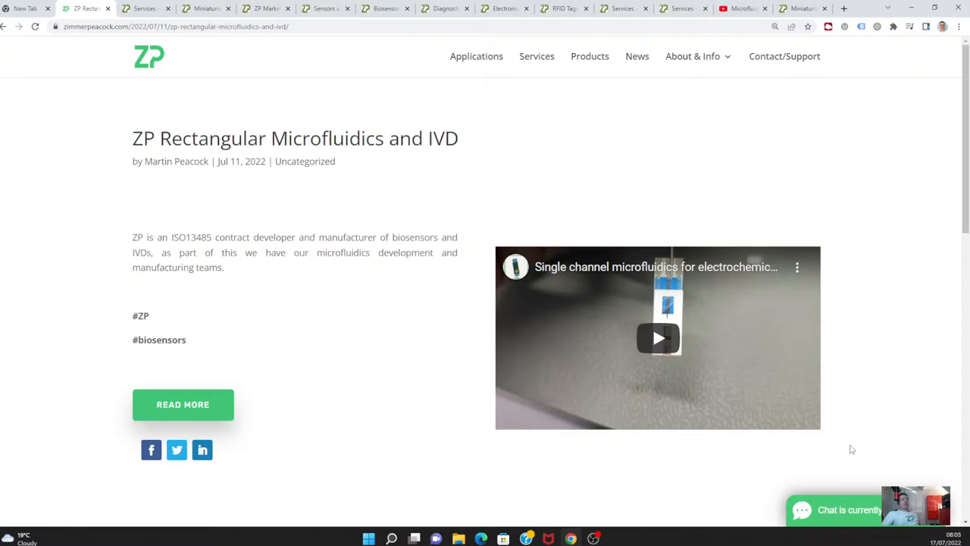
click(657, 338)
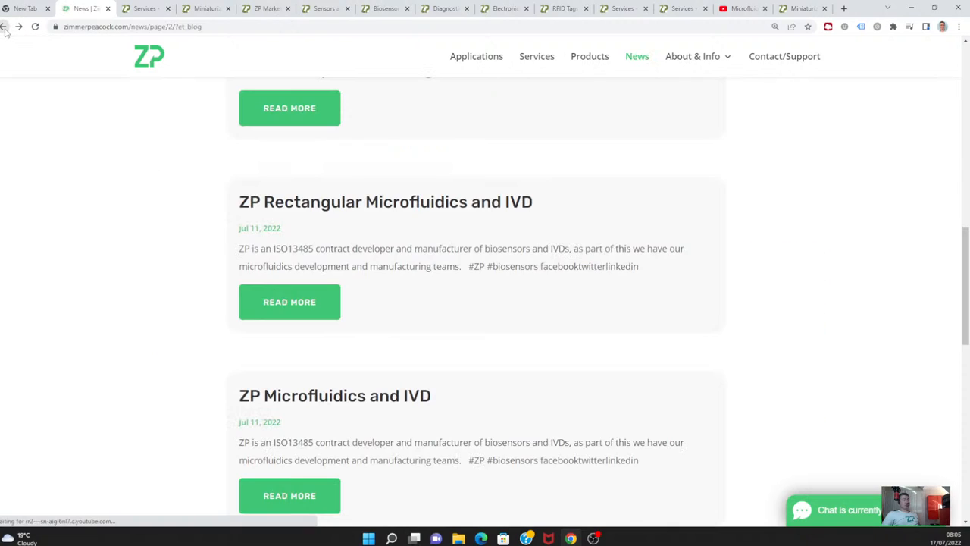
Scroll up the blog list and open the 'RFID/NFC tagging of biosensors' post.
scroll(up, 3)
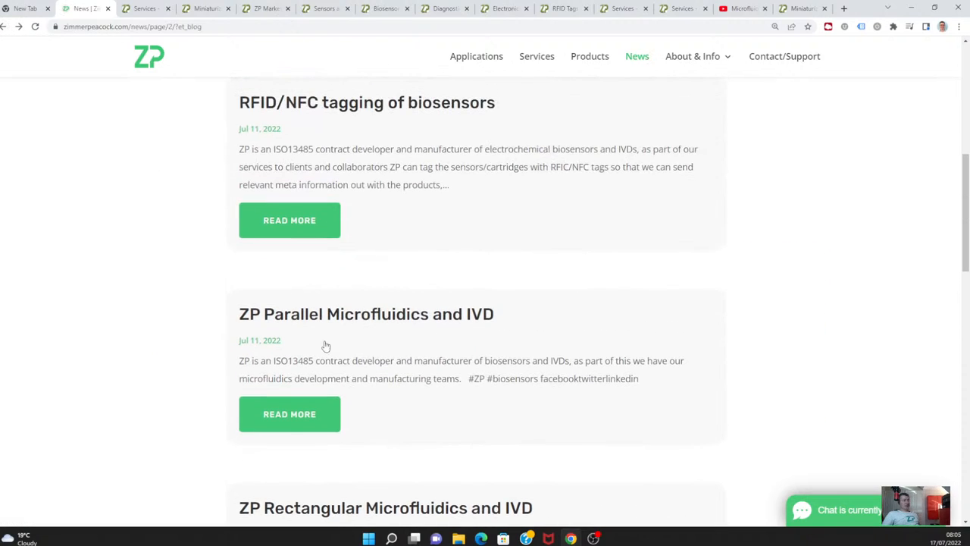
mouse_move(324, 231)
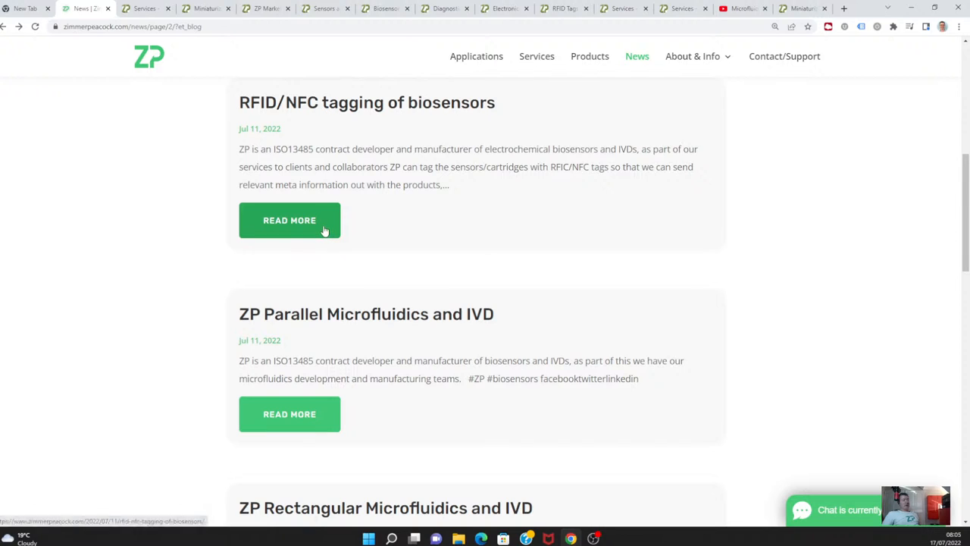
click(288, 219)
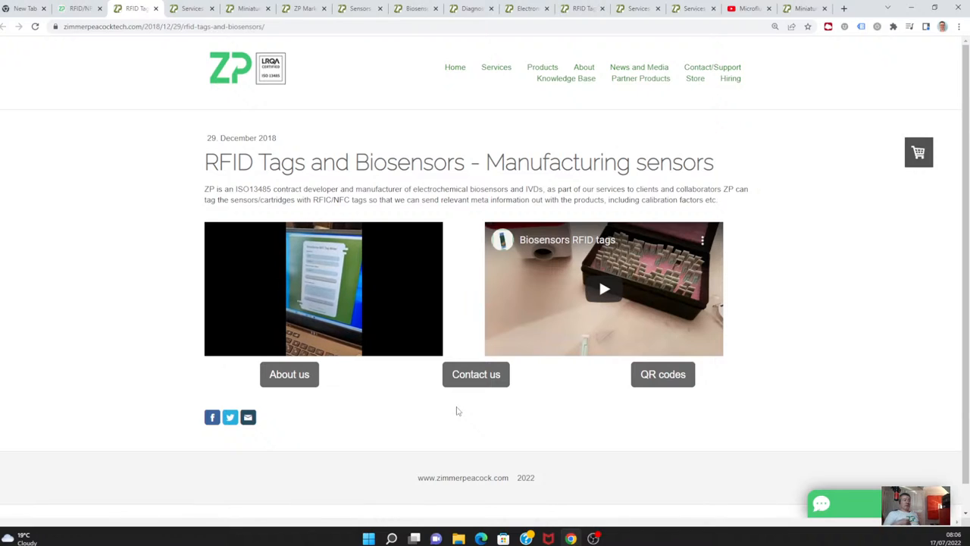
Compare the RFID tabs, play the 'RFID tags for biosensors and IVDs' video briefly and leave it paused.
click(323, 288)
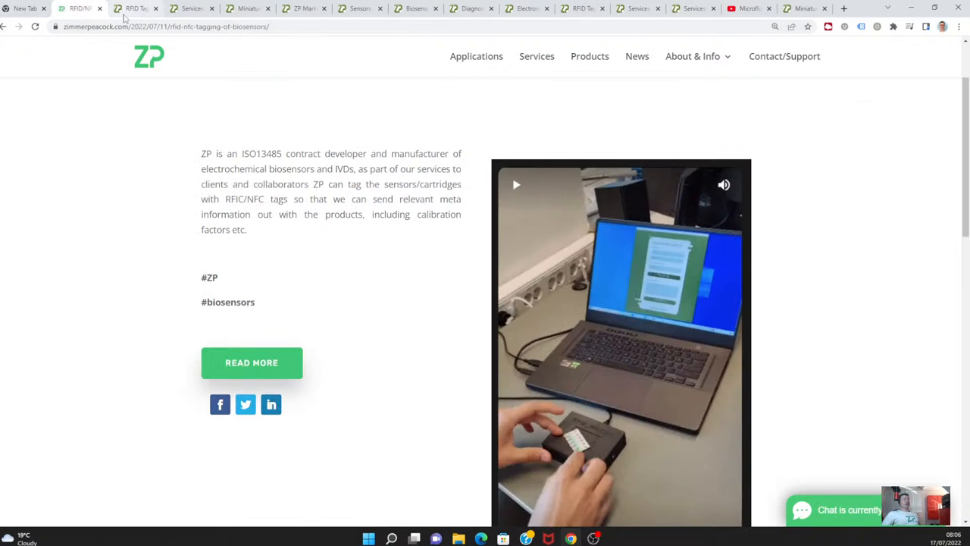
mouse_move(137, 9)
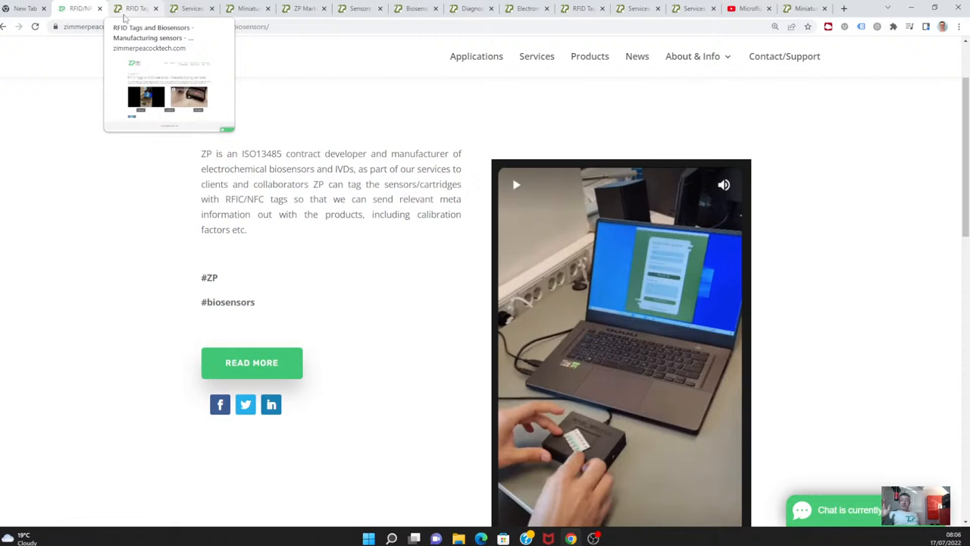
mouse_move(322, 153)
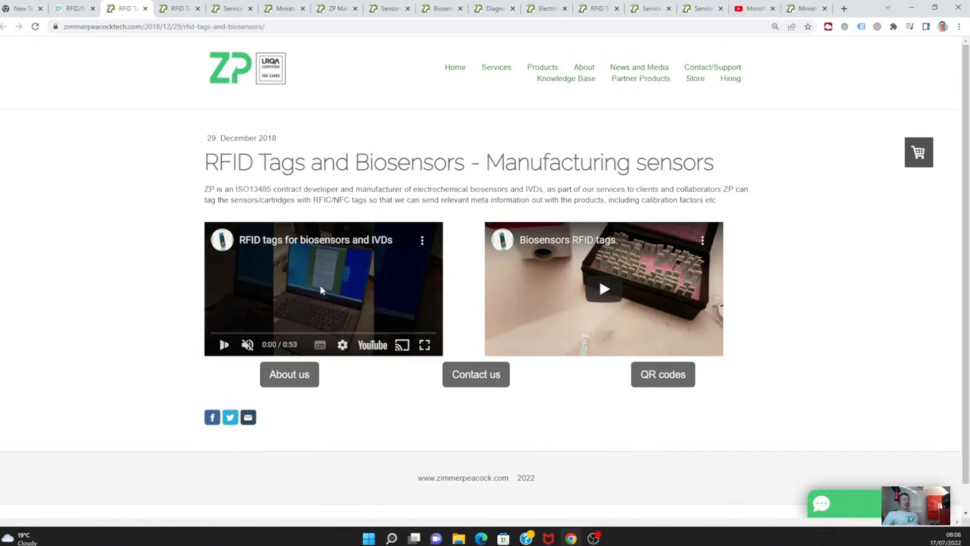
click(322, 290)
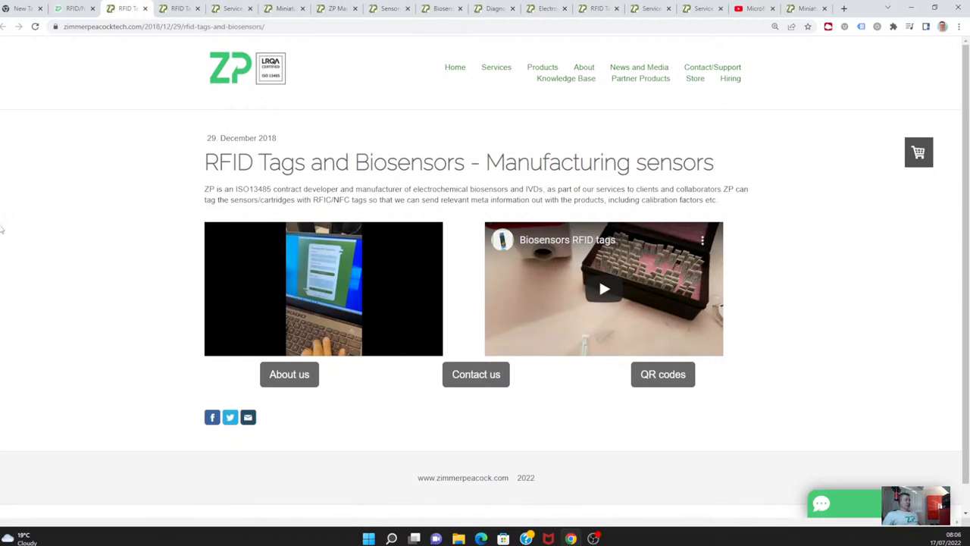
click(323, 288)
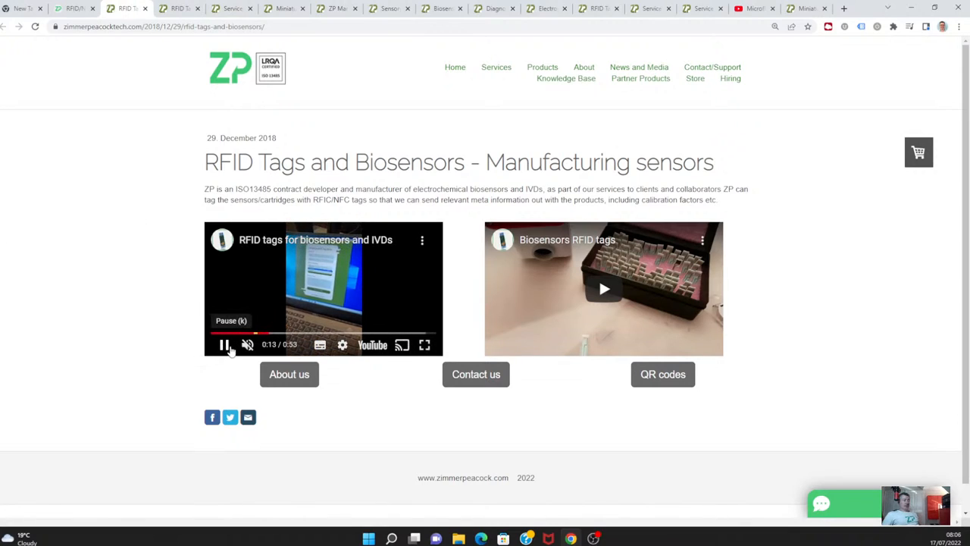
click(221, 345)
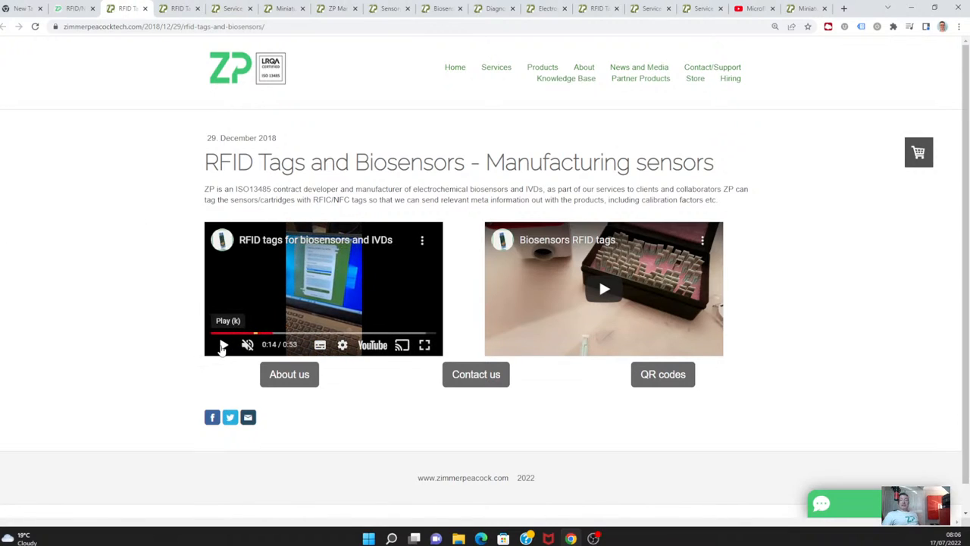
click(4, 36)
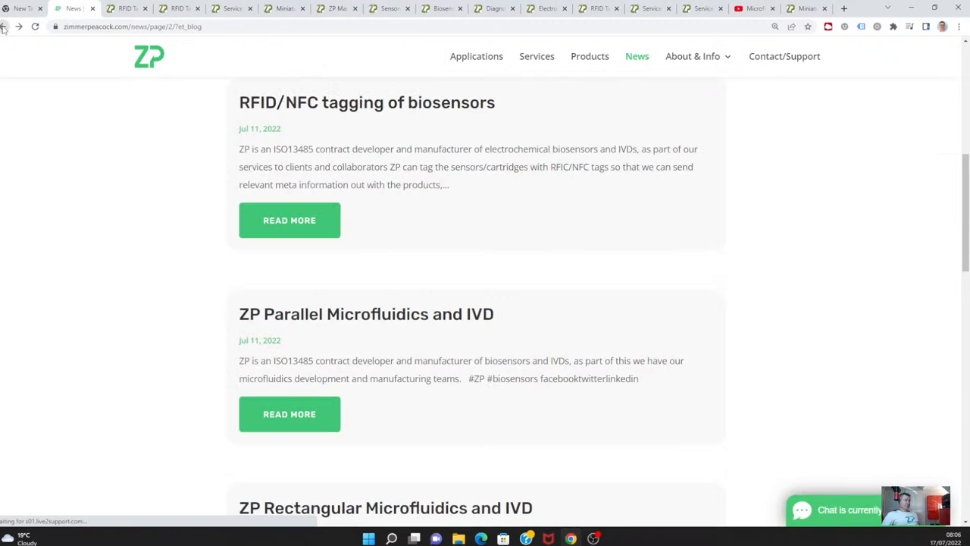
scroll(up, 3)
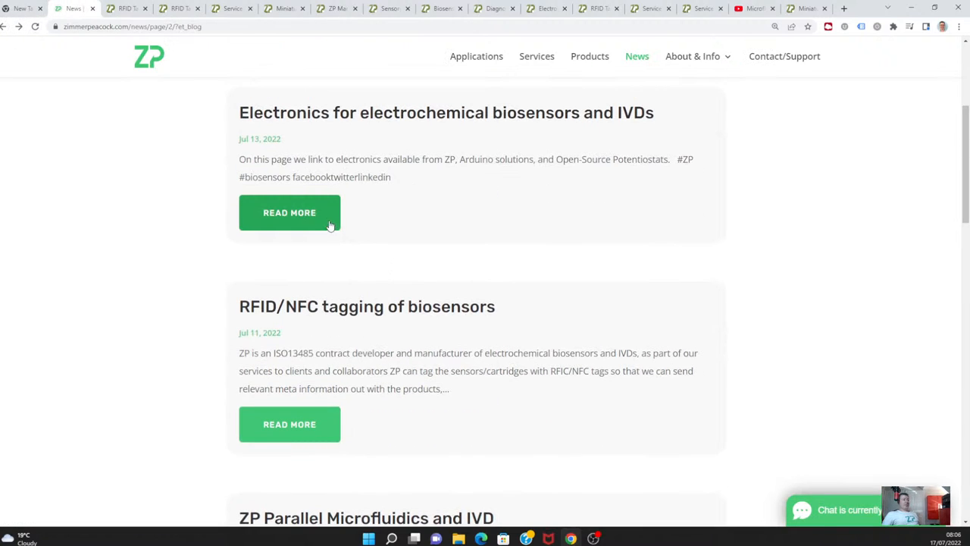
click(289, 212)
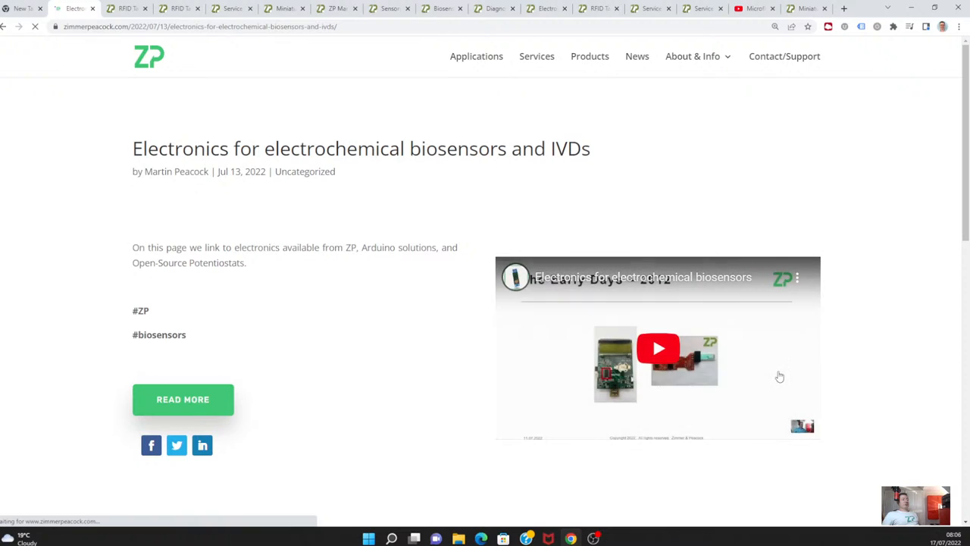
click(658, 349)
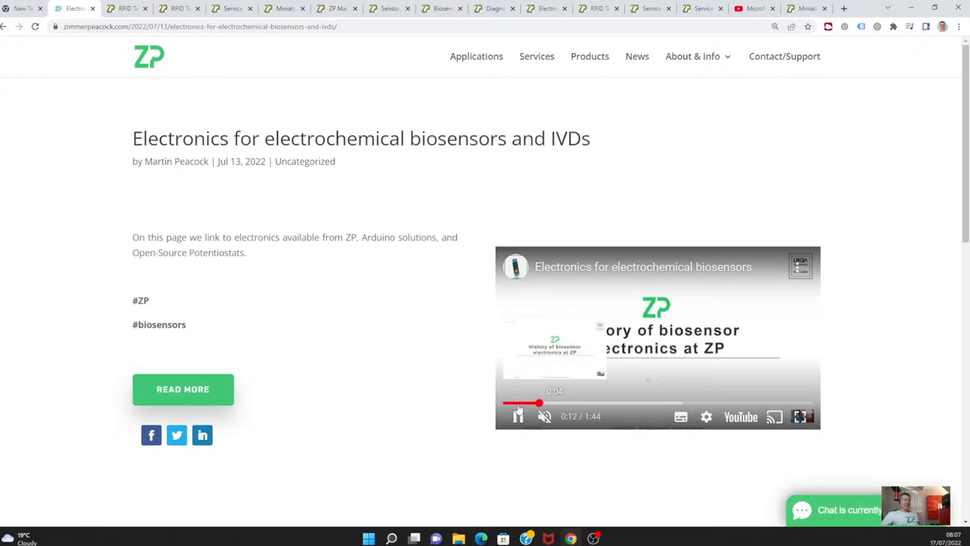
click(543, 403)
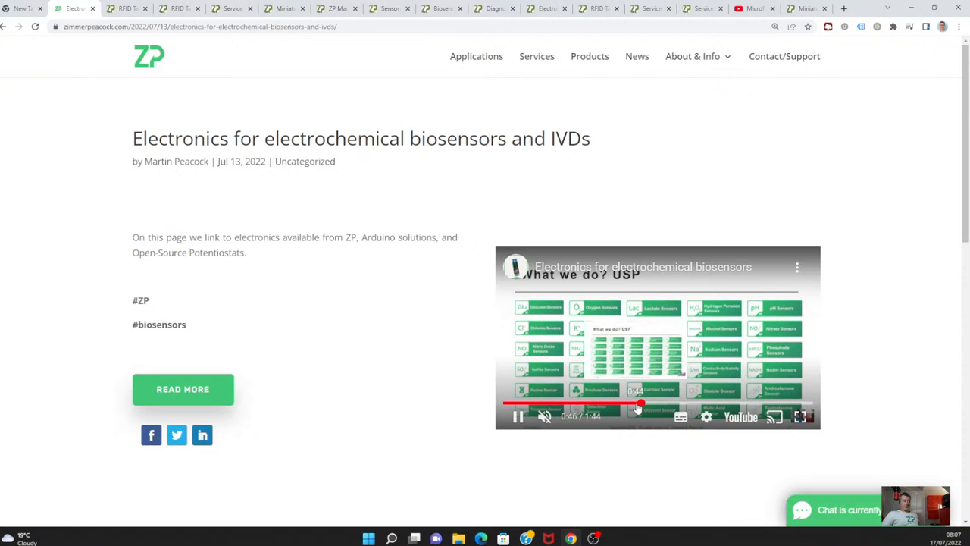
mouse_move(706, 417)
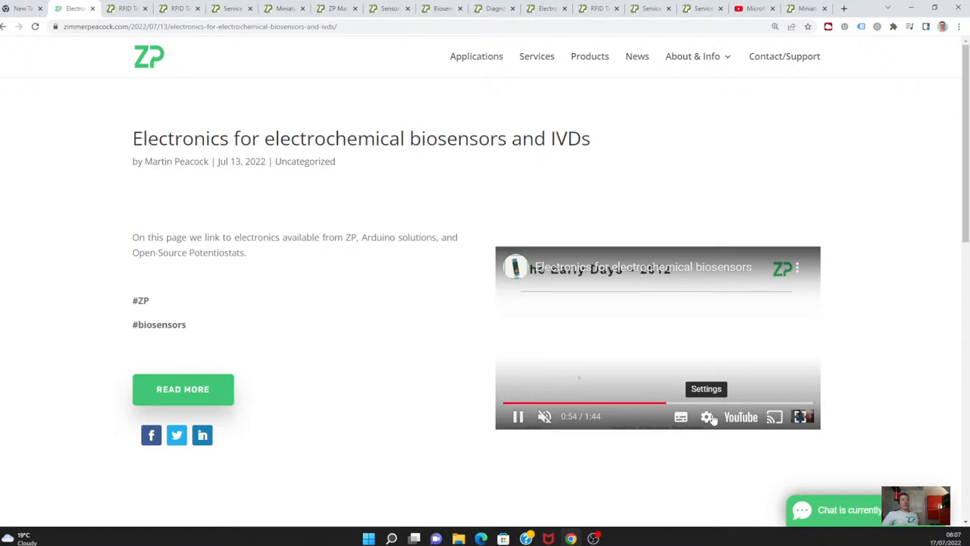
click(720, 403)
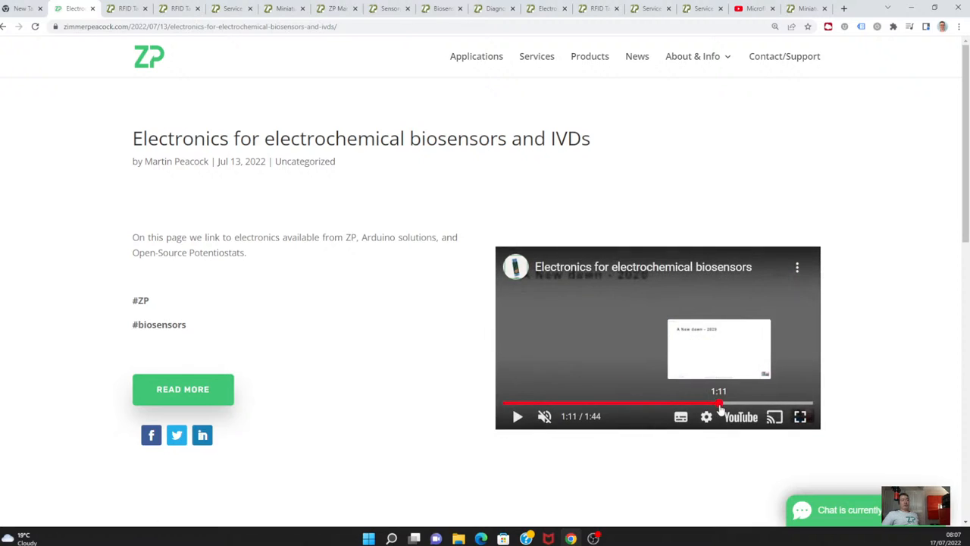
click(517, 417)
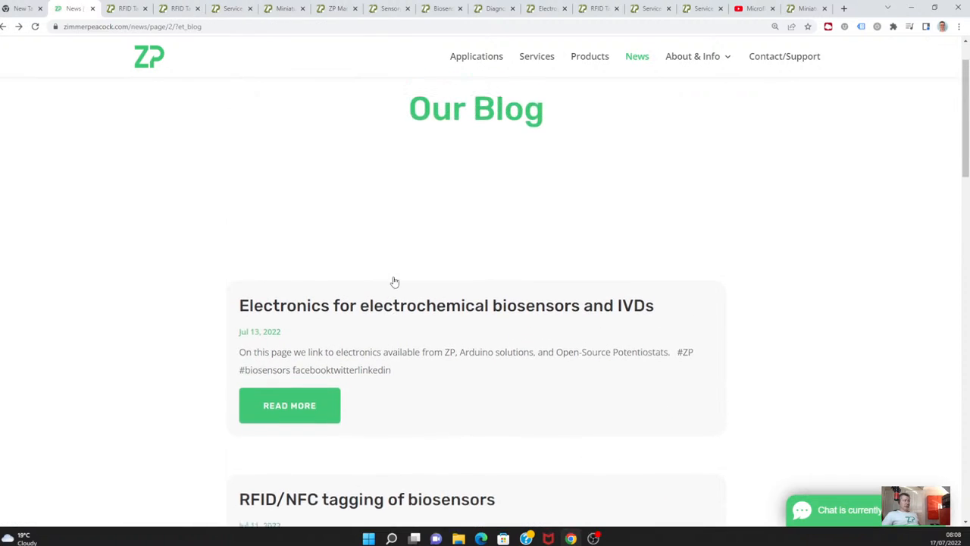
View the 'Diagnostic Enzyme Development and Manufacturing' post and go back to the blog list.
scroll(down, 3)
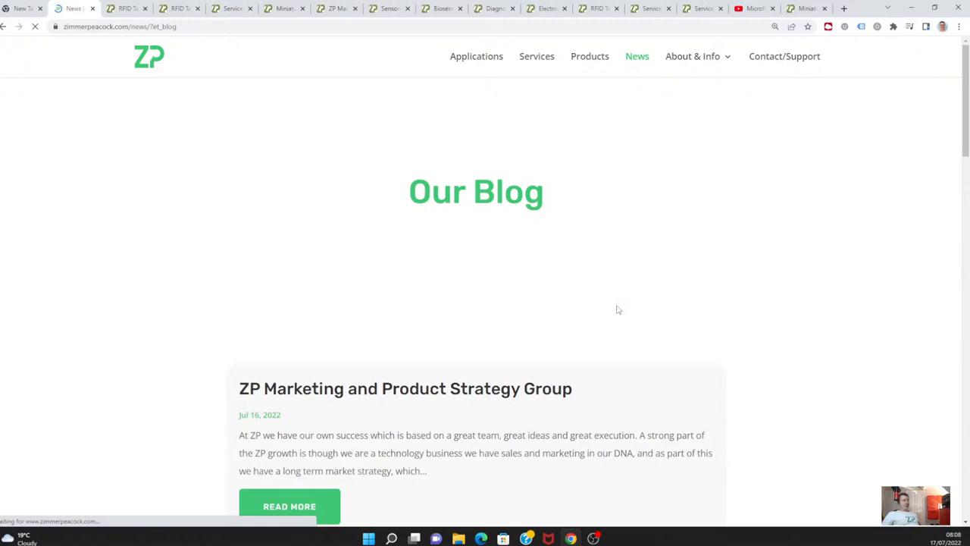
scroll(down, 3)
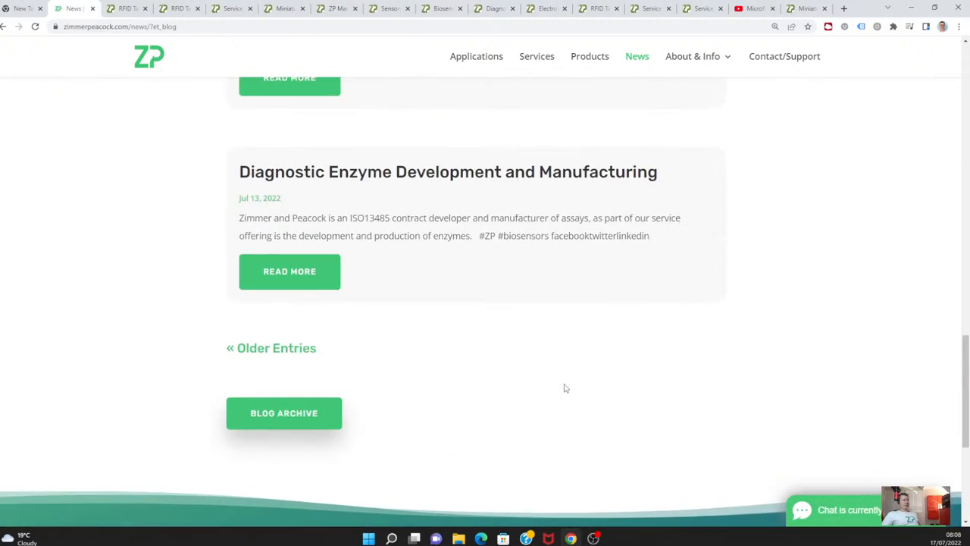
click(288, 272)
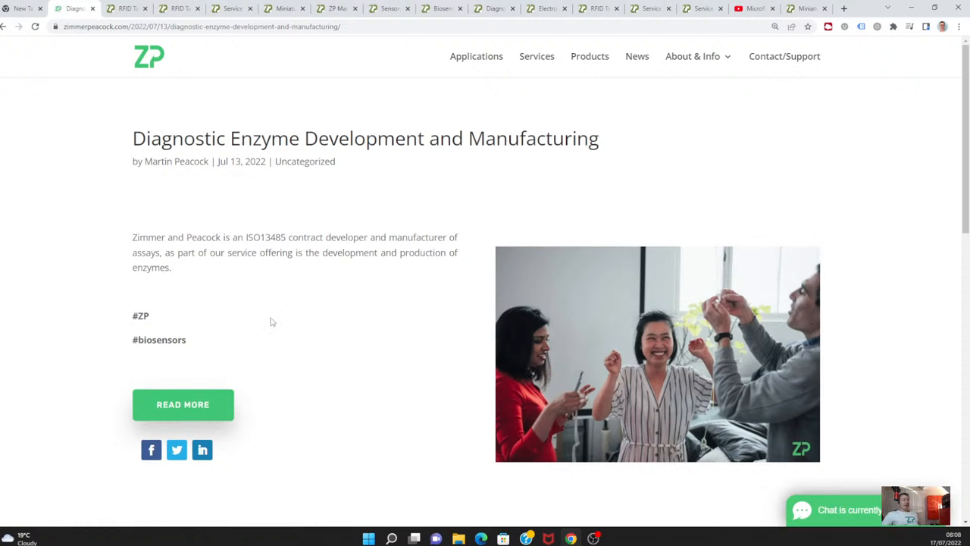
click(182, 405)
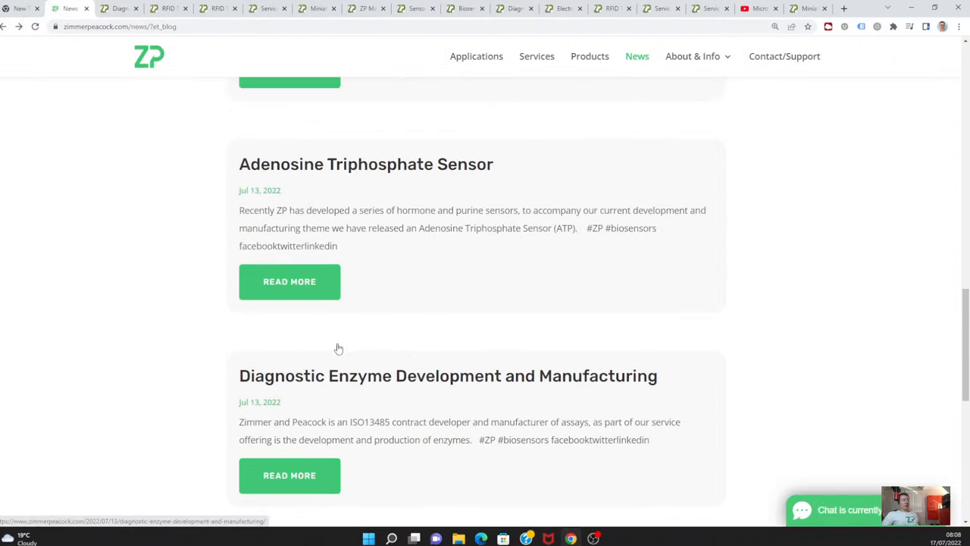
mouse_move(321, 324)
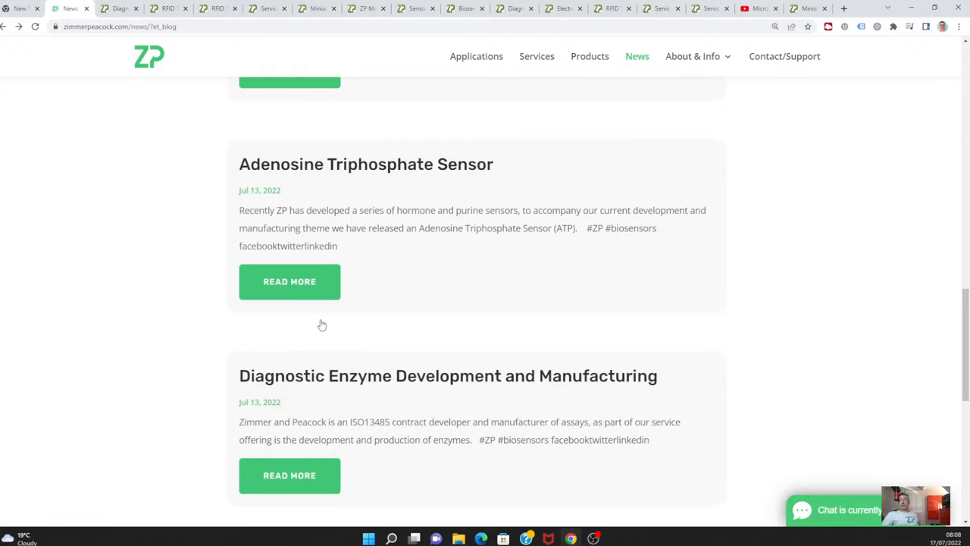
mouse_move(305, 288)
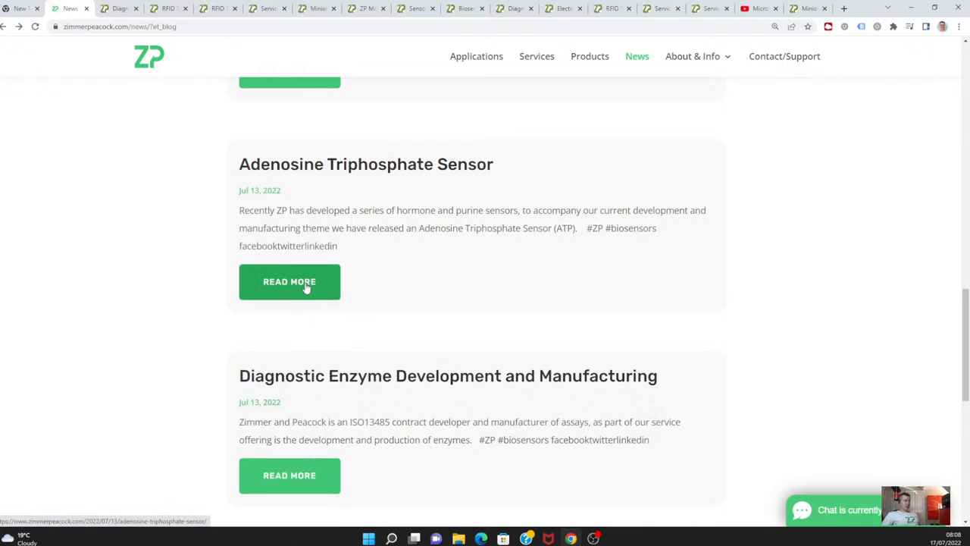
Open the Adenosine Triphosphate Sensor post and browse its ATP sensing product page with prices.
click(289, 282)
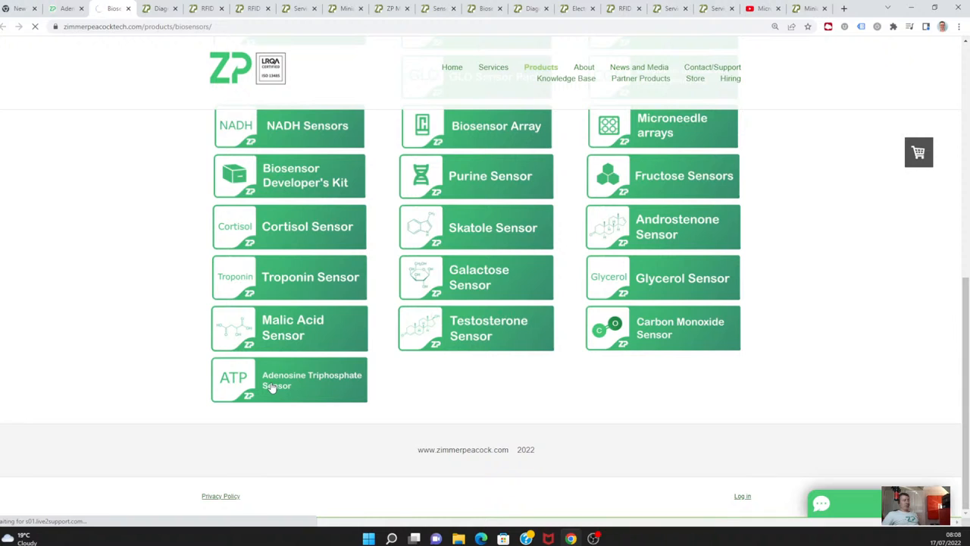
click(288, 379)
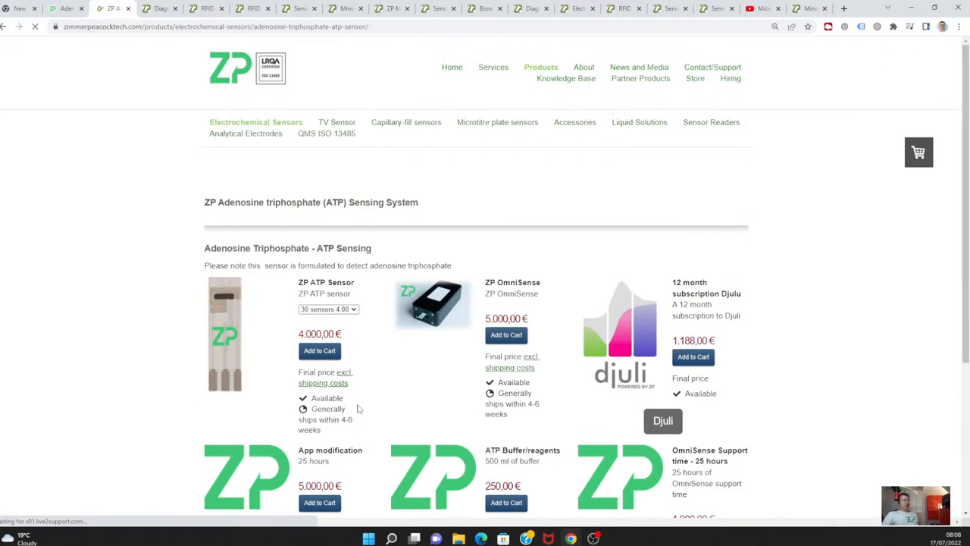
scroll(down, 3)
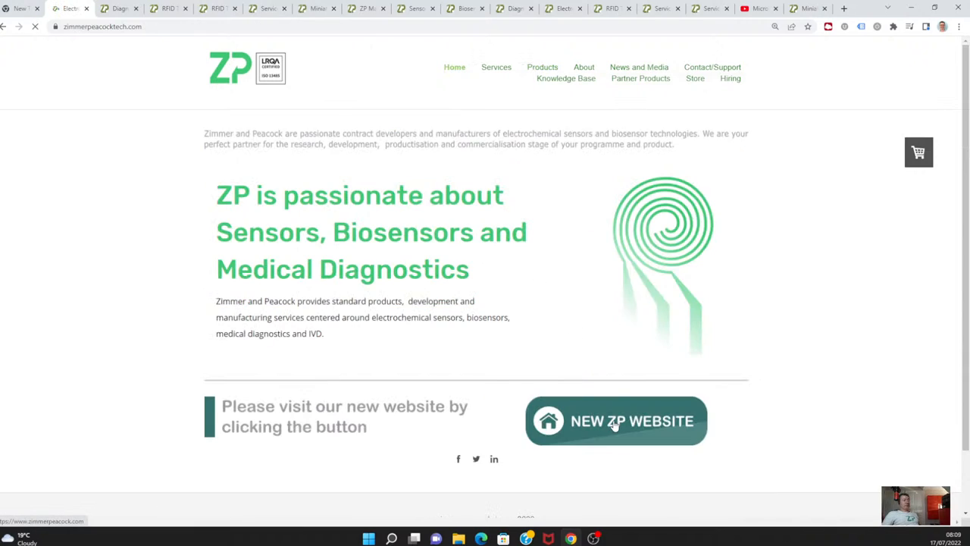
Go to the New ZP Website's News blog and locate the ZP Developer Zone Webinar post on pH, DO, lactic acid and ATP.
click(617, 421)
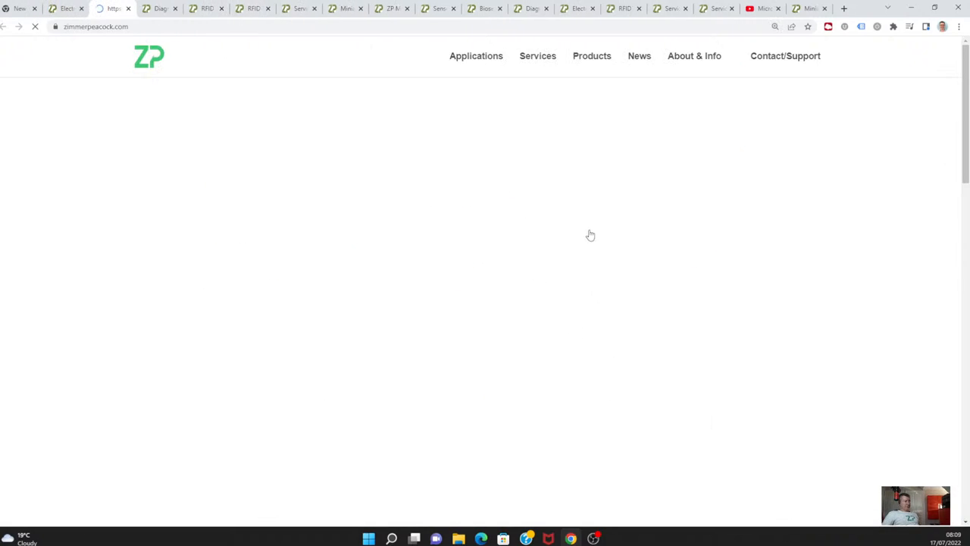
click(636, 55)
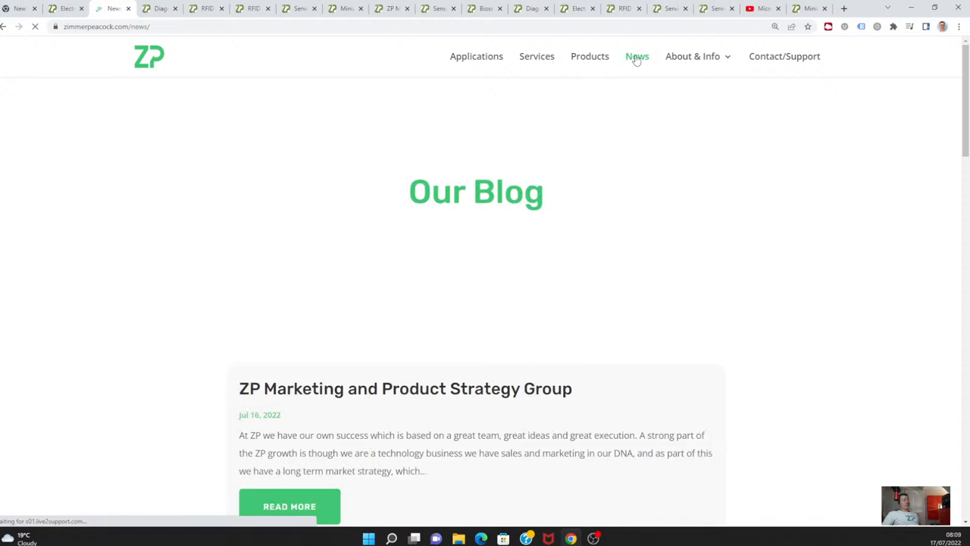
scroll(down, 3)
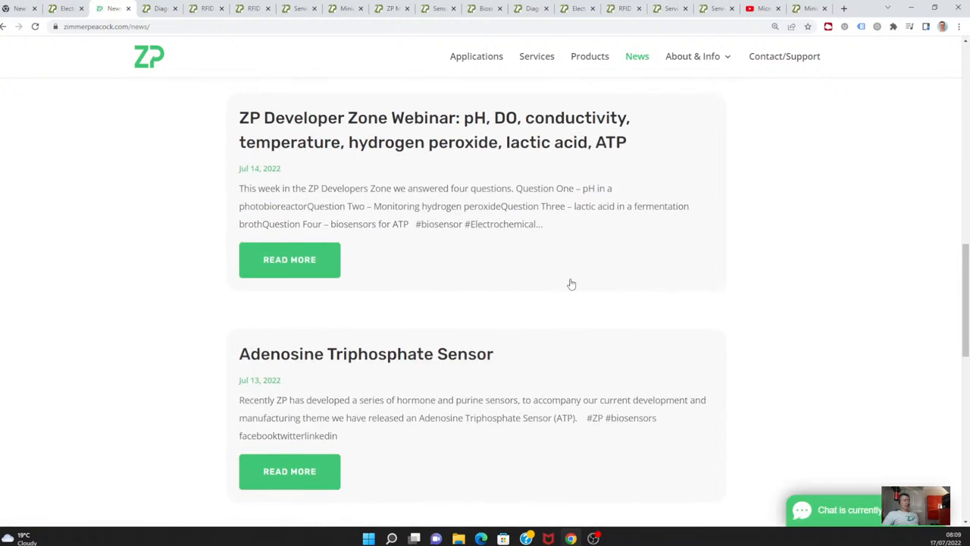
scroll(up, 3)
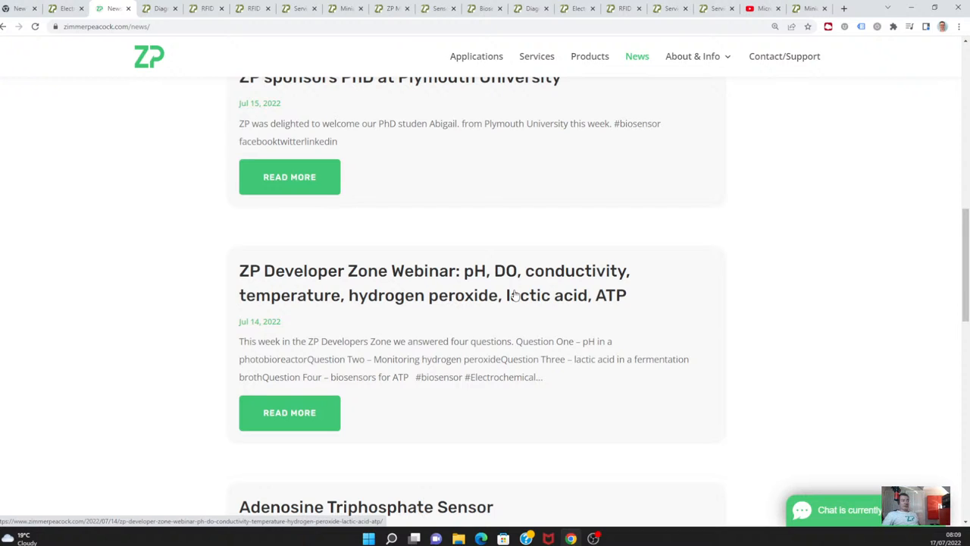
scroll(up, 3)
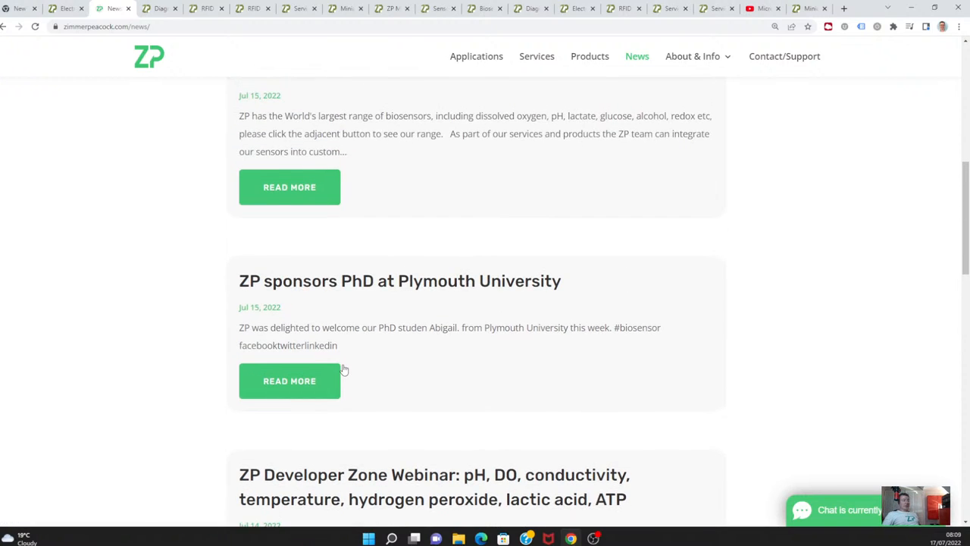
scroll(down, 3)
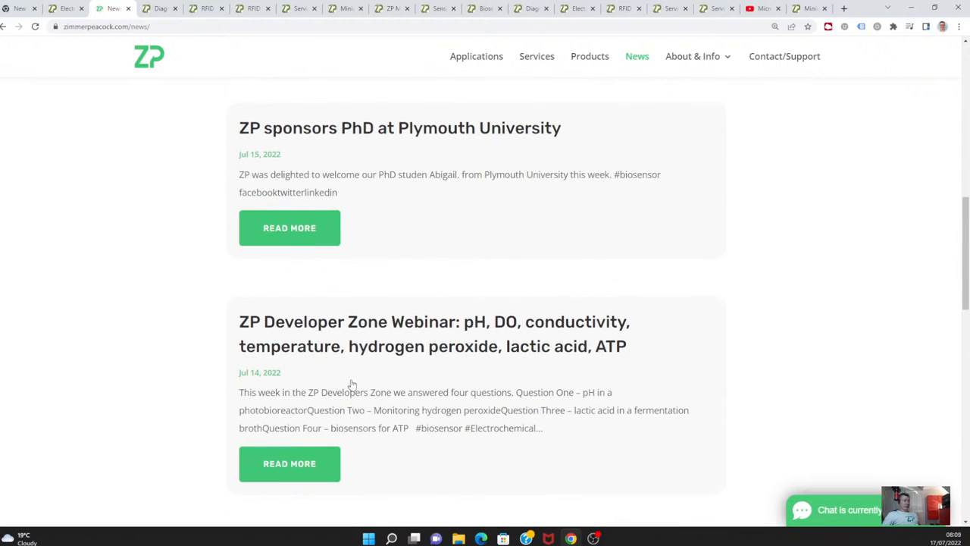
scroll(up, 3)
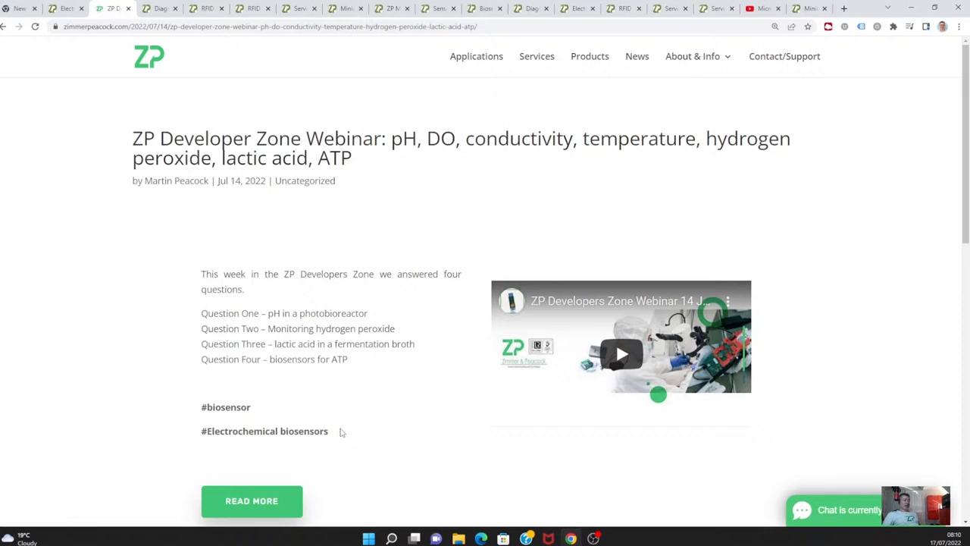
mouse_move(353, 442)
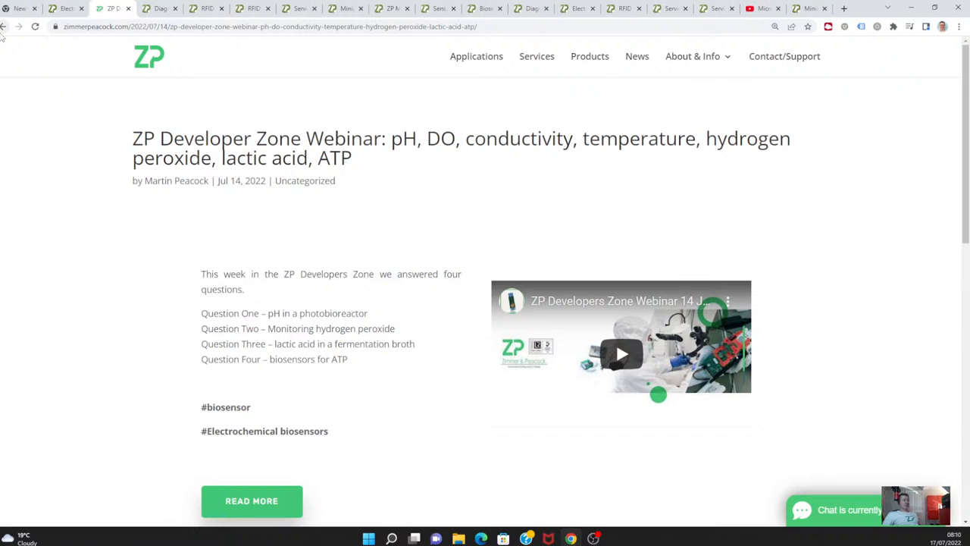
Return to the blog list, view the 'ZP sponsors PhD at Plymouth University' post and go back to the news list.
click(637, 54)
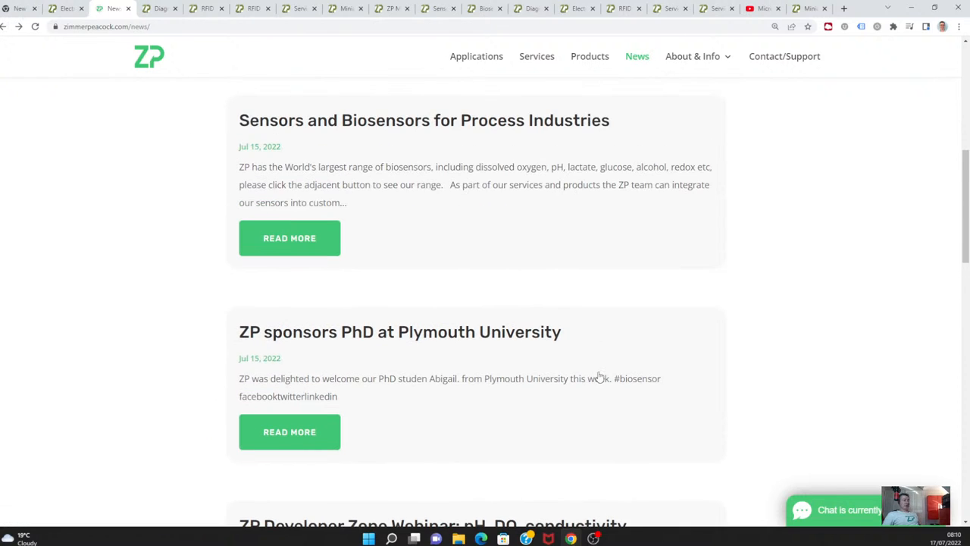
scroll(down, 3)
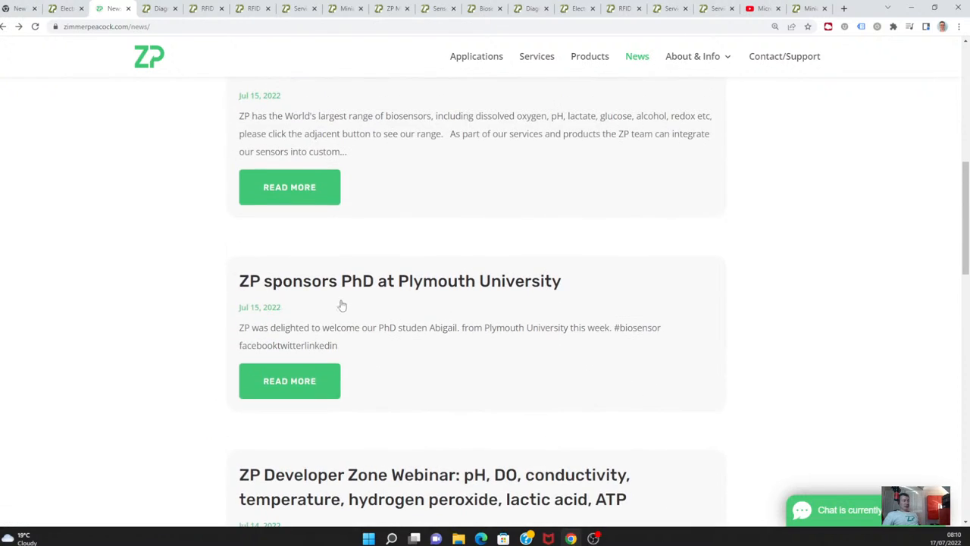
click(400, 280)
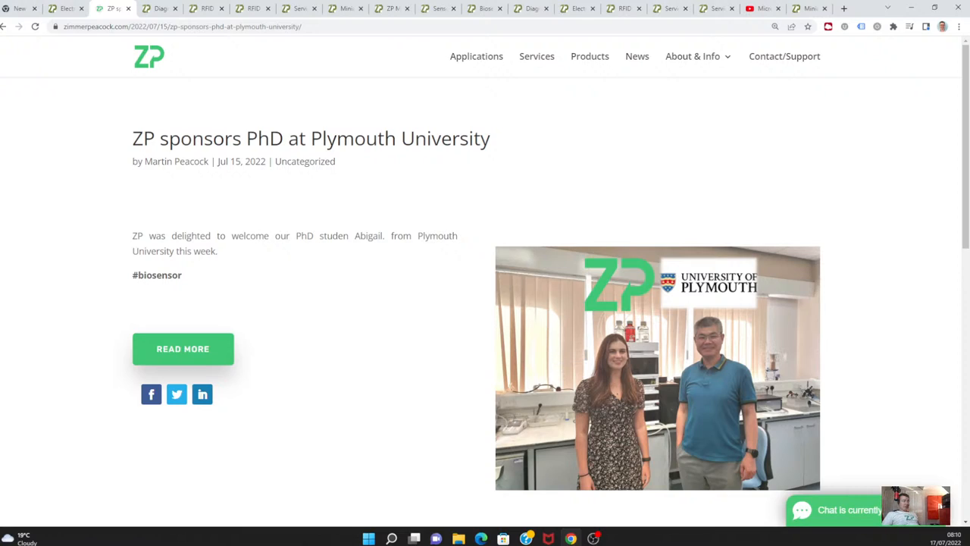
click(636, 55)
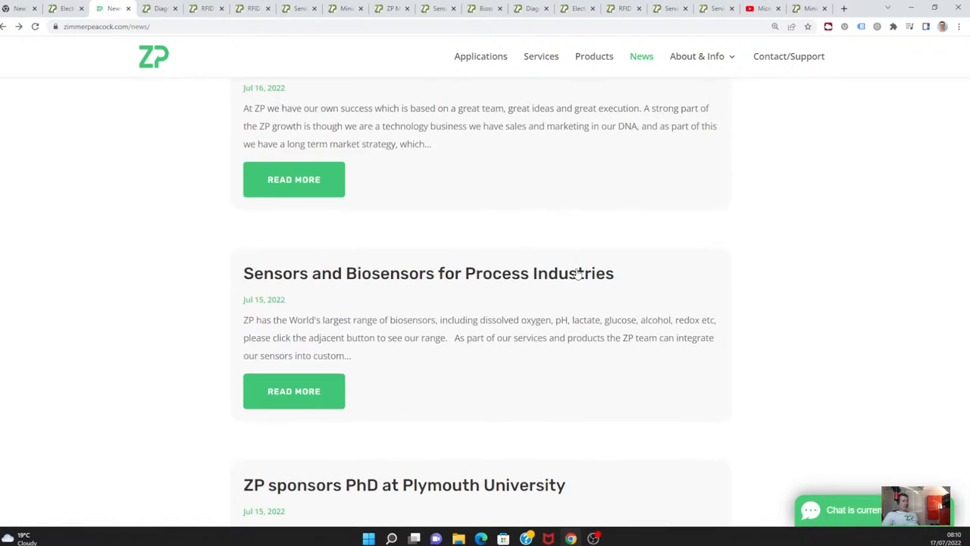
Open the 'Sensors and Biosensors for Process Industries' post and scroll through to the older process monitoring page.
scroll(down, 3)
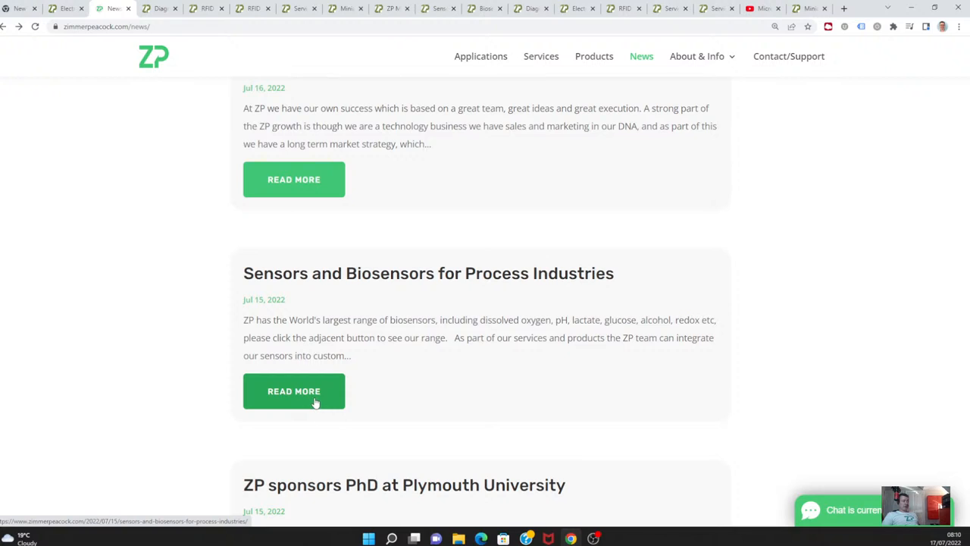
click(294, 391)
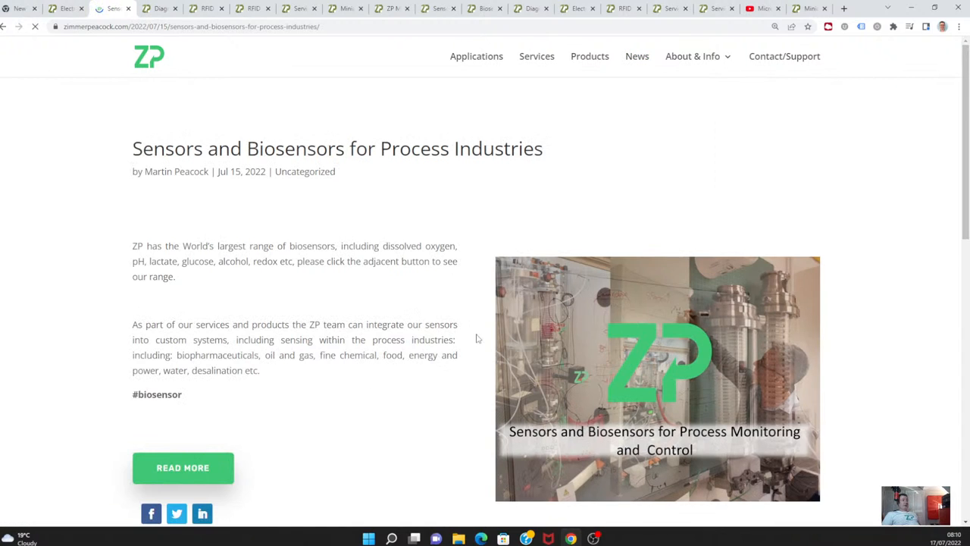
scroll(down, 3)
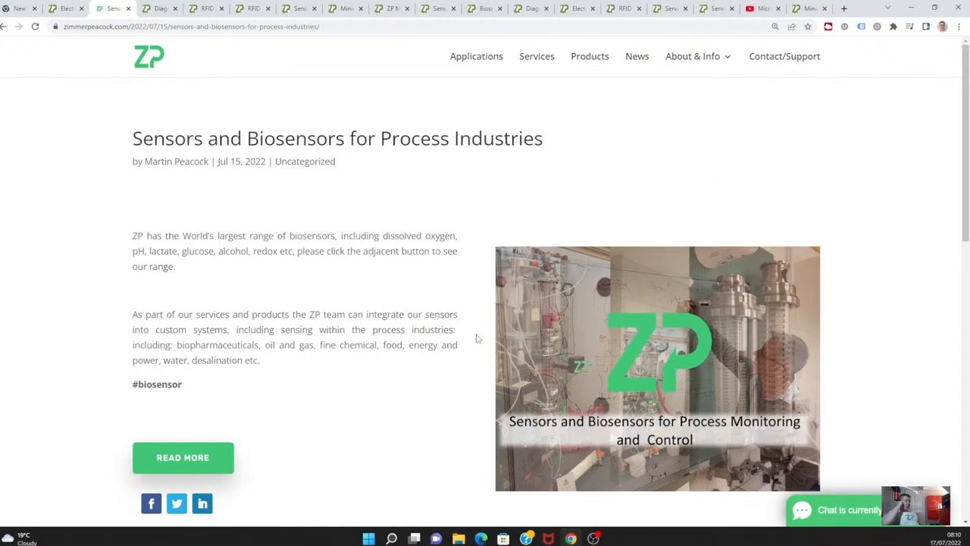
mouse_move(498, 356)
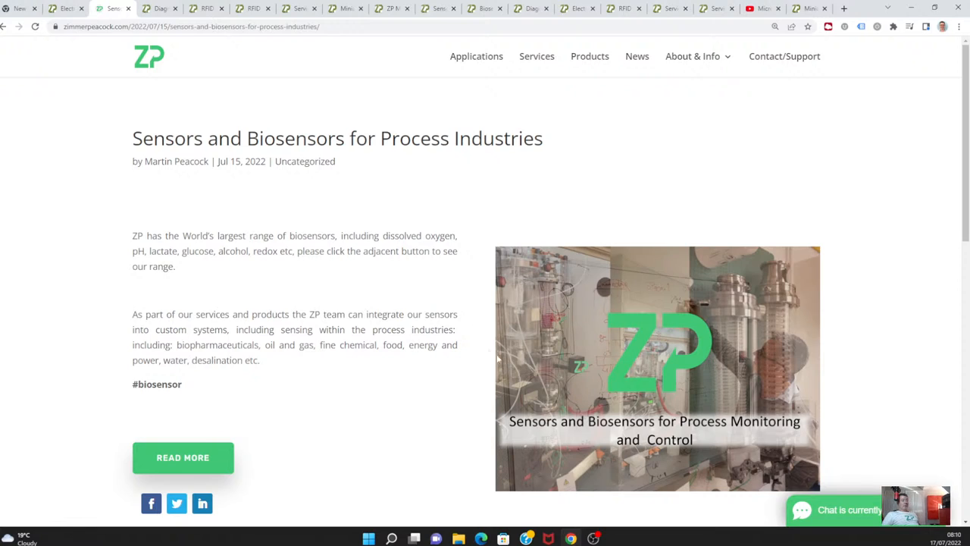
scroll(down, 3)
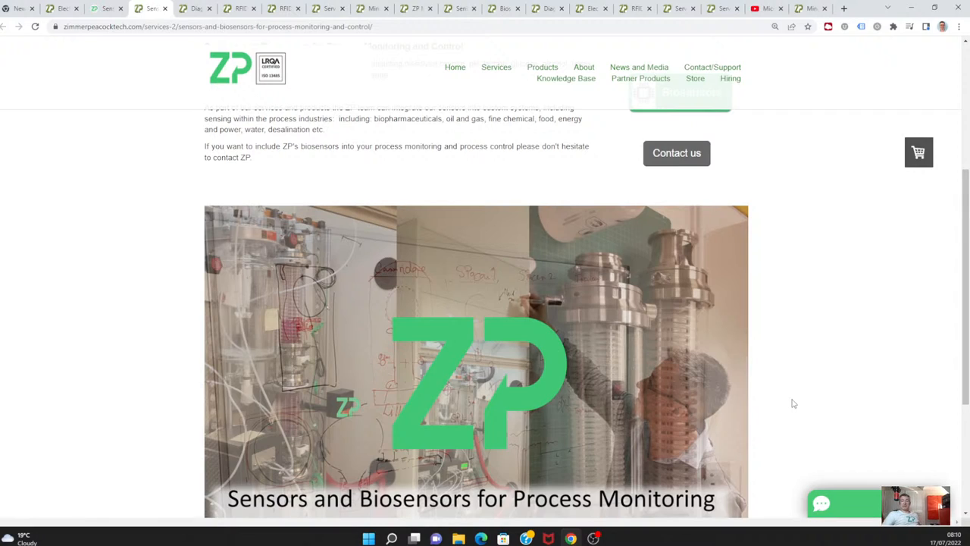
Read down the process monitoring page on integrating ZP biosensors into process industries.
scroll(down, 3)
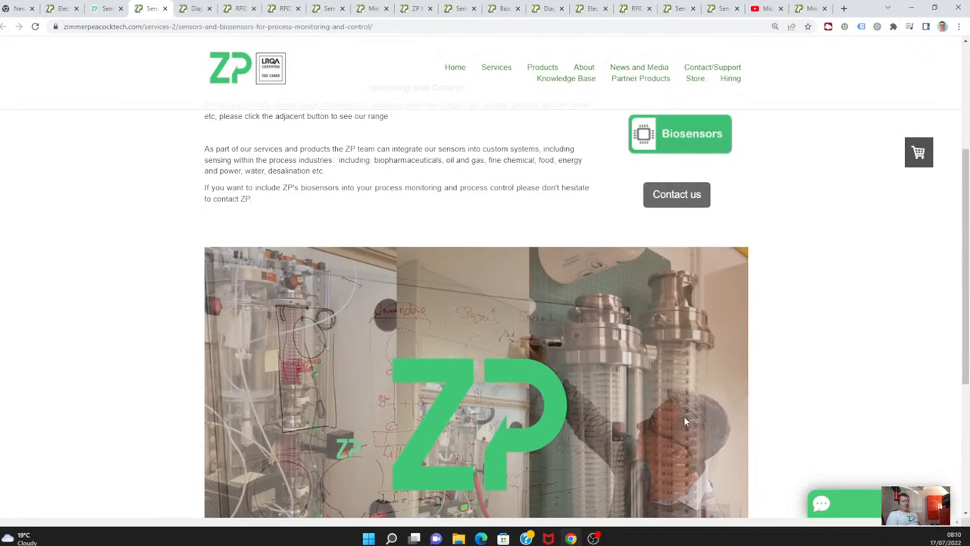
mouse_move(734, 409)
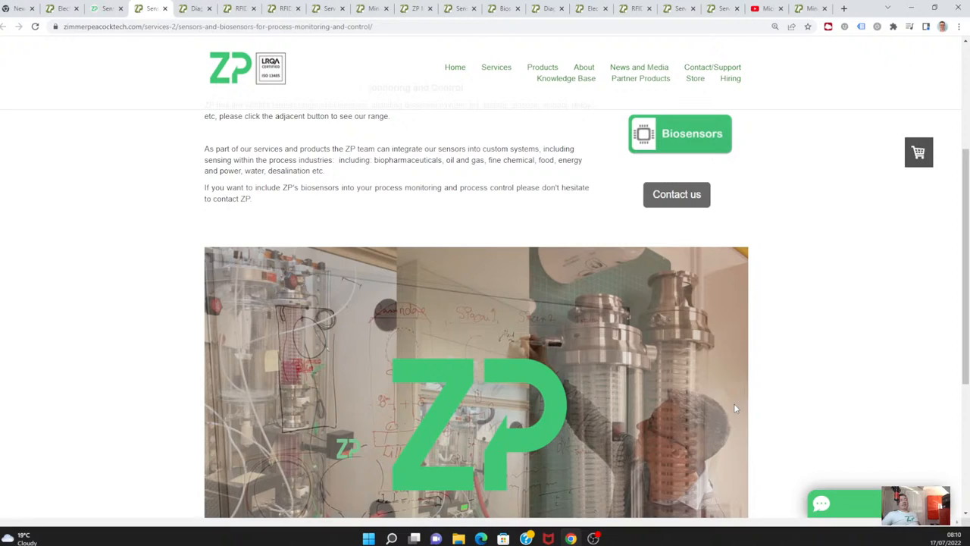
mouse_move(763, 405)
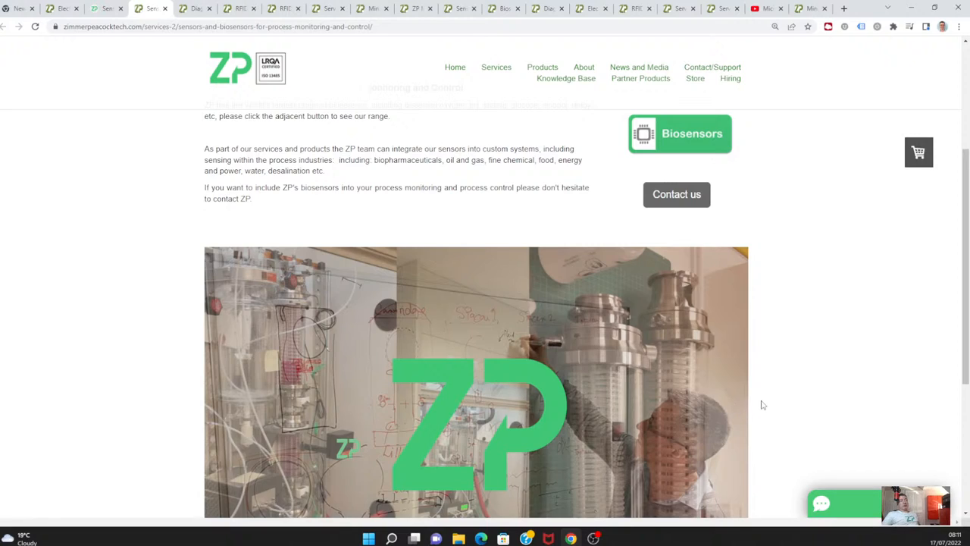
mouse_move(813, 403)
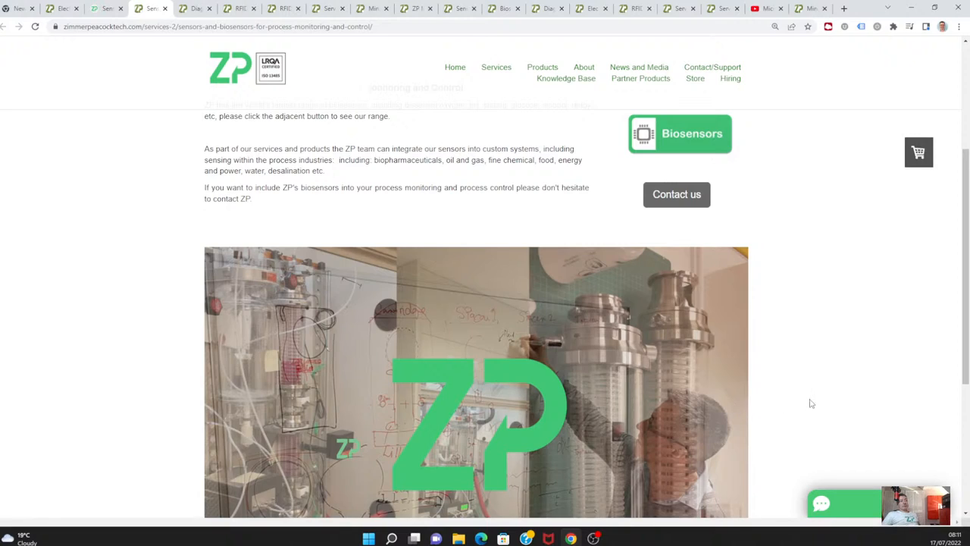
mouse_move(857, 403)
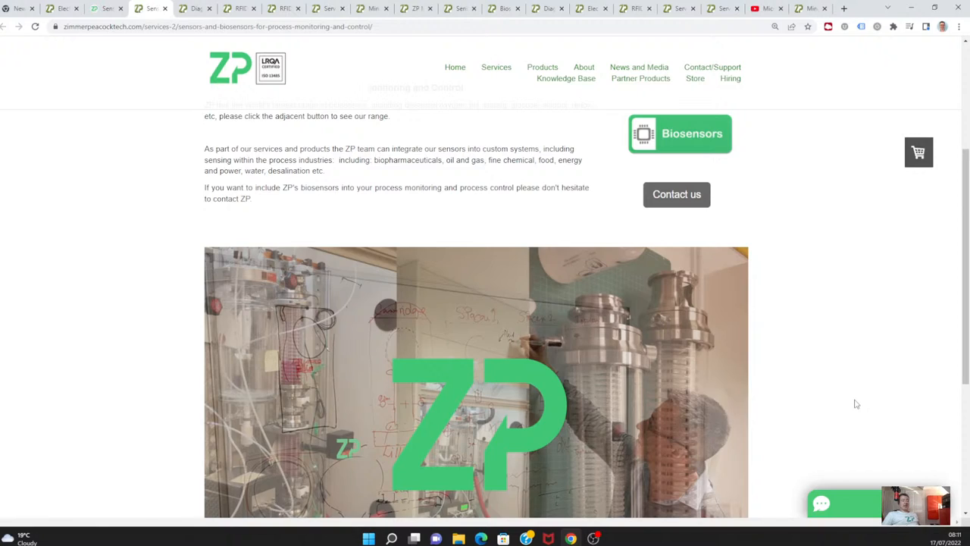
mouse_move(848, 270)
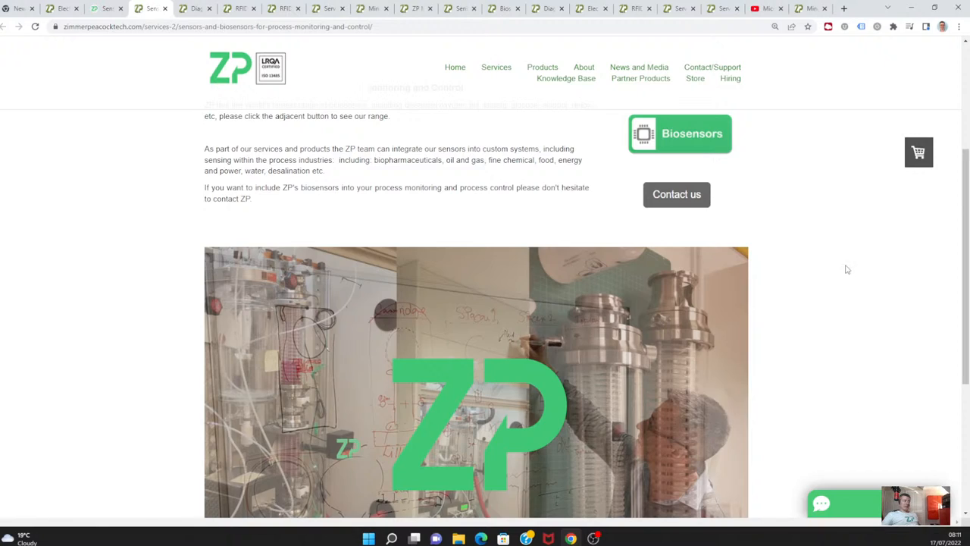
mouse_move(955, 326)
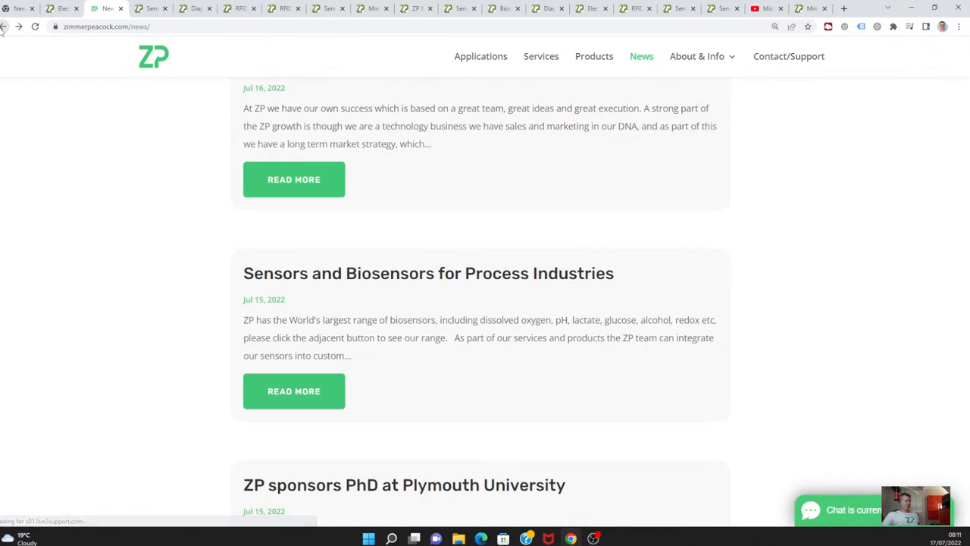
Reach the full ZP Marketing and Product Strategy Group services page from its blog post.
scroll(up, 3)
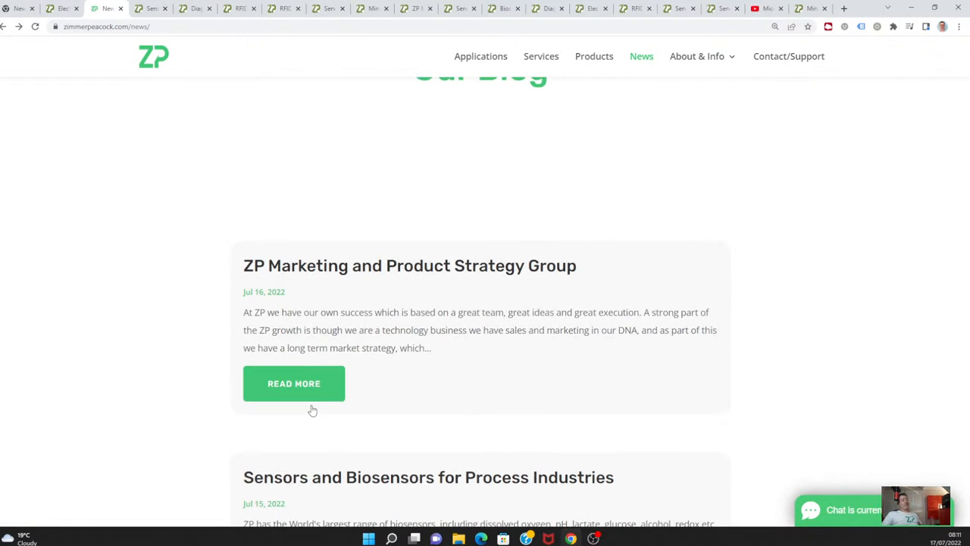
click(294, 384)
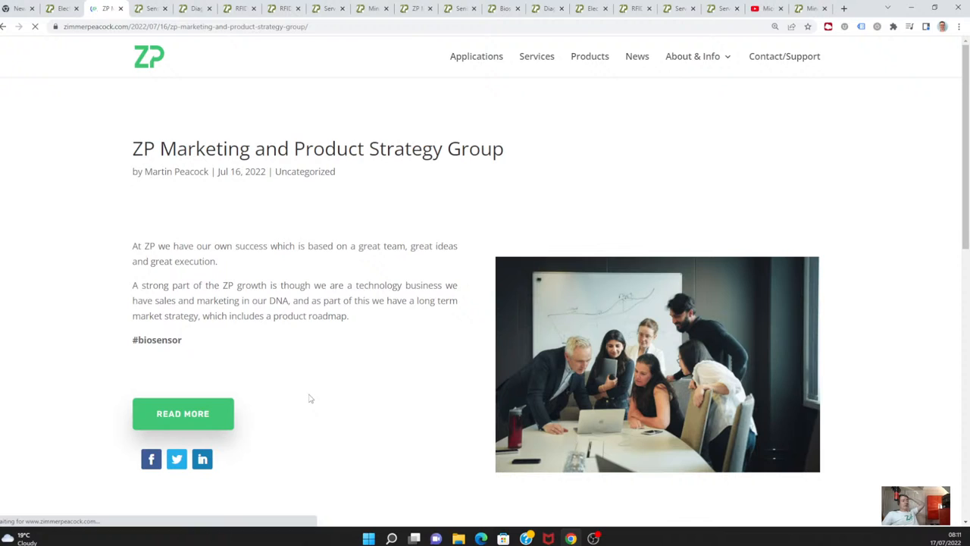
click(182, 414)
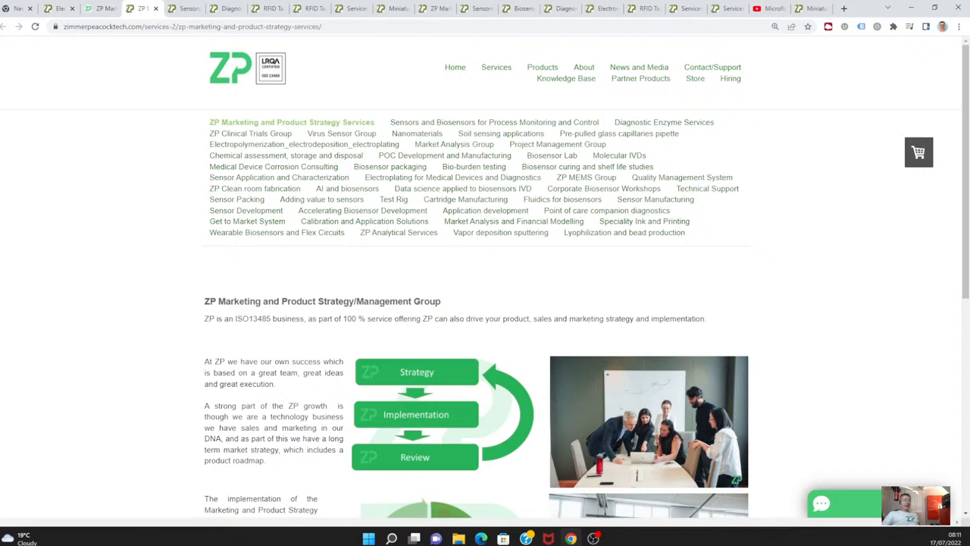
mouse_move(514, 345)
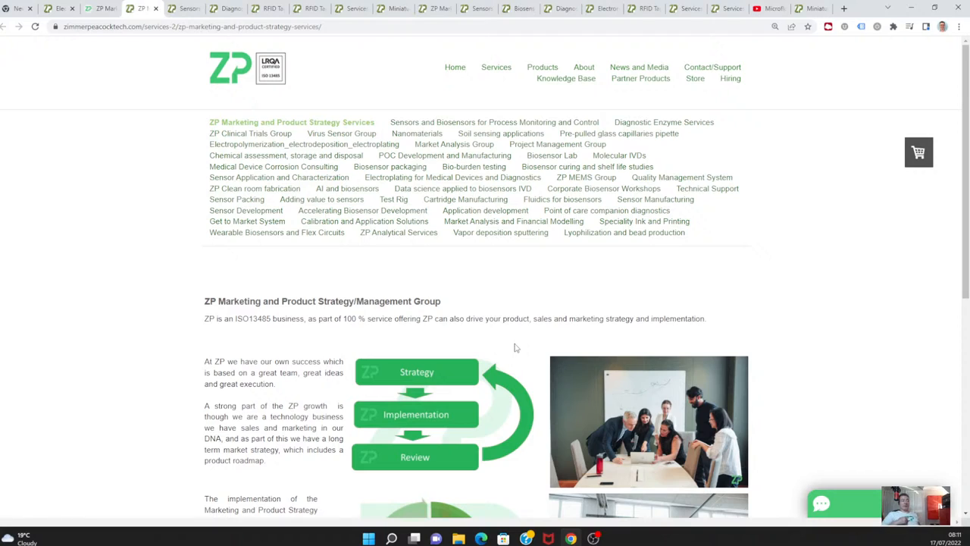
scroll(down, 3)
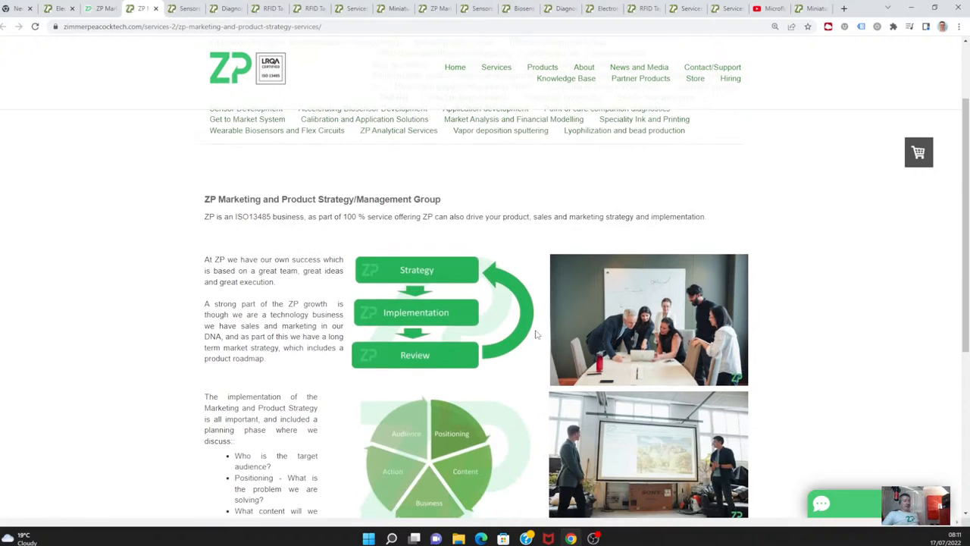
scroll(down, 3)
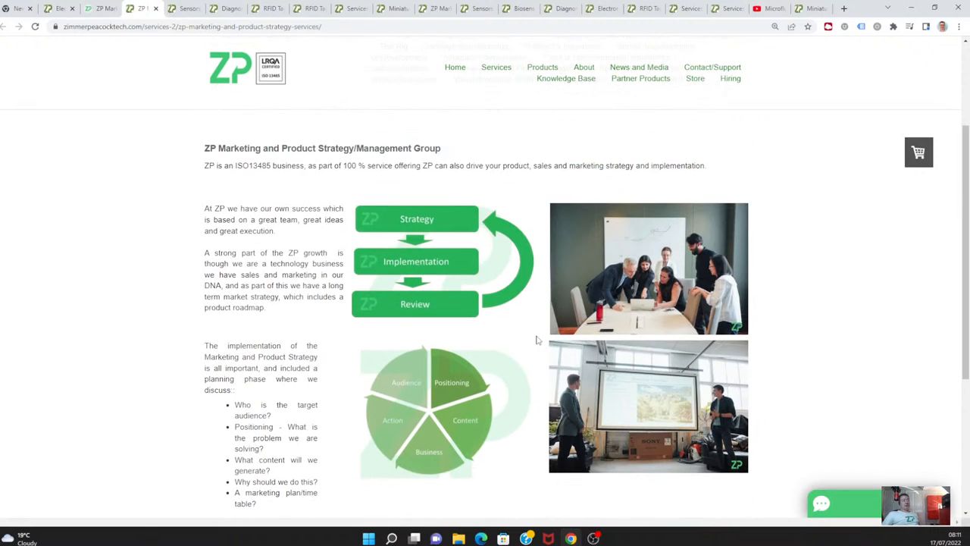
scroll(down, 3)
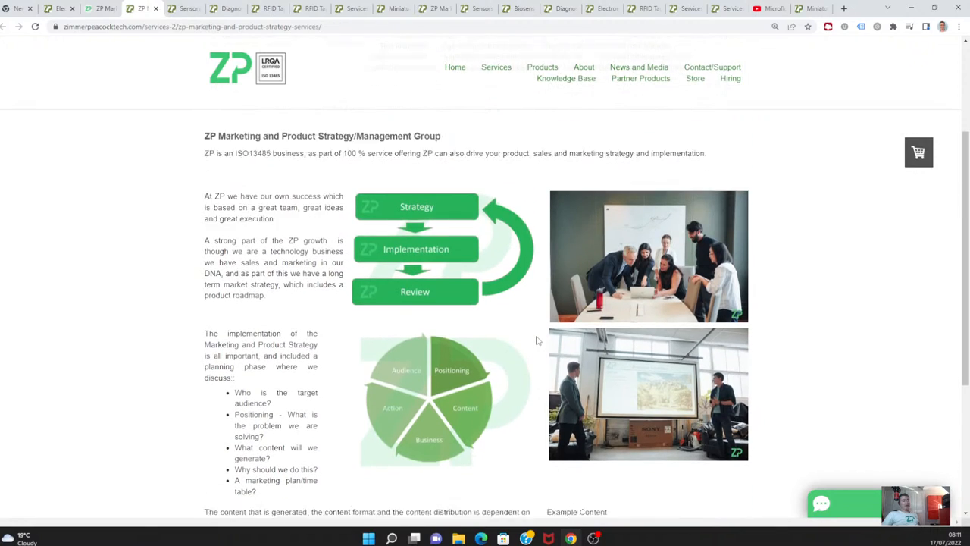
scroll(down, 3)
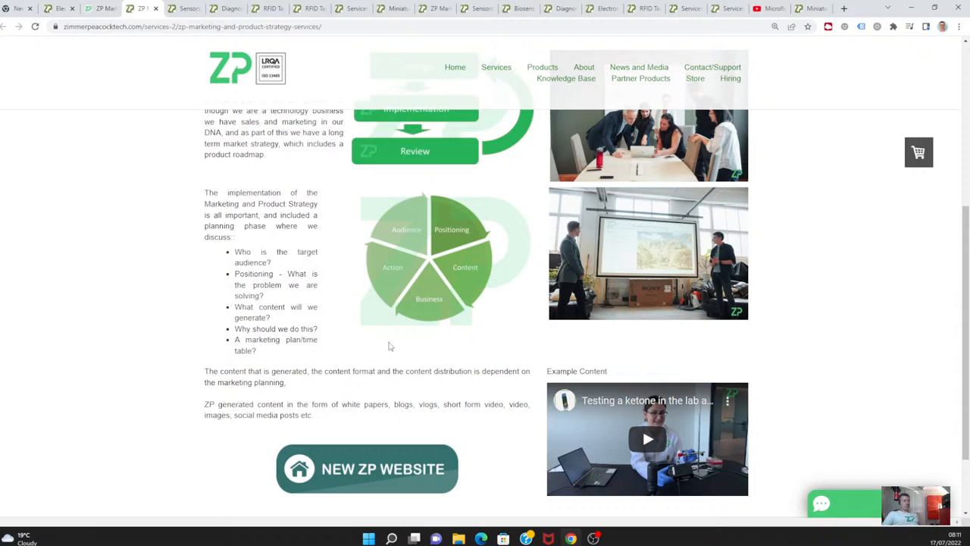
mouse_move(404, 345)
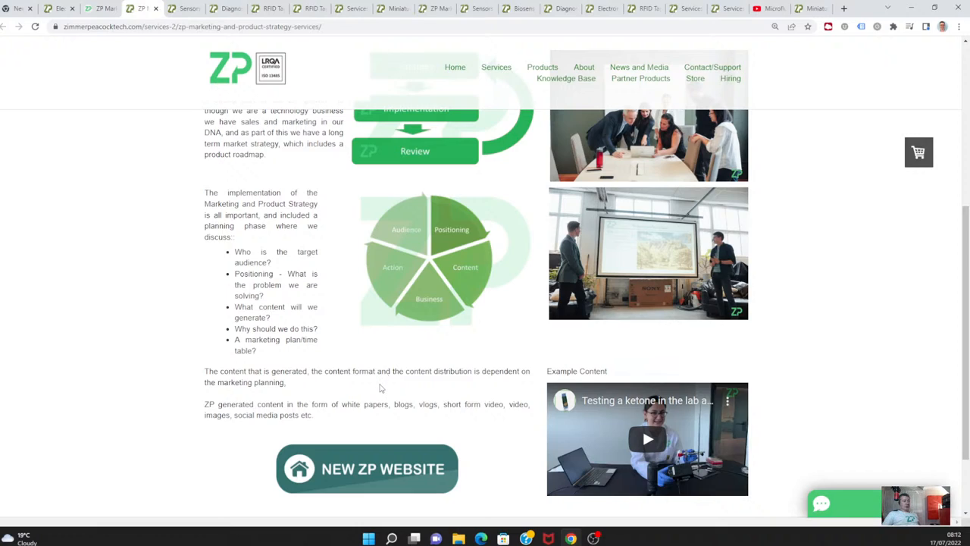
mouse_move(382, 387)
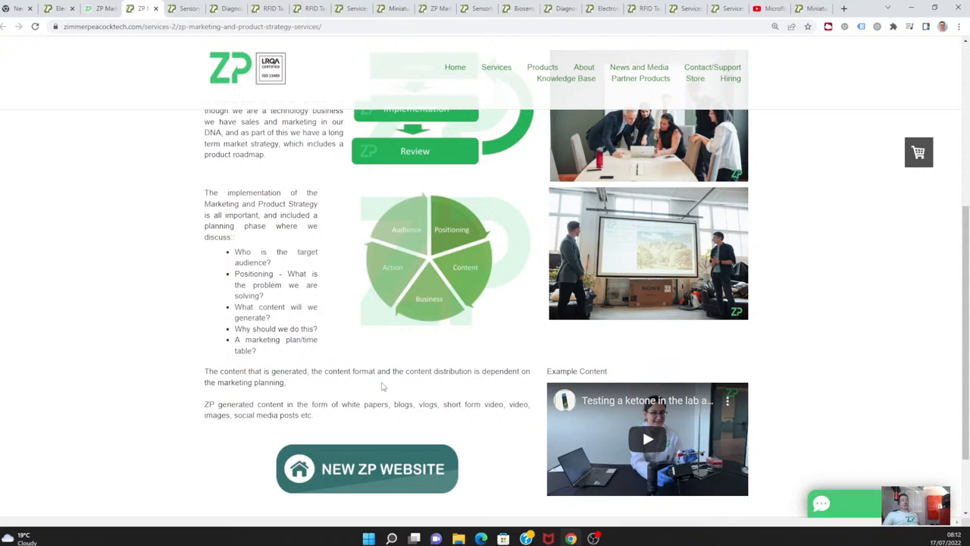
mouse_move(338, 384)
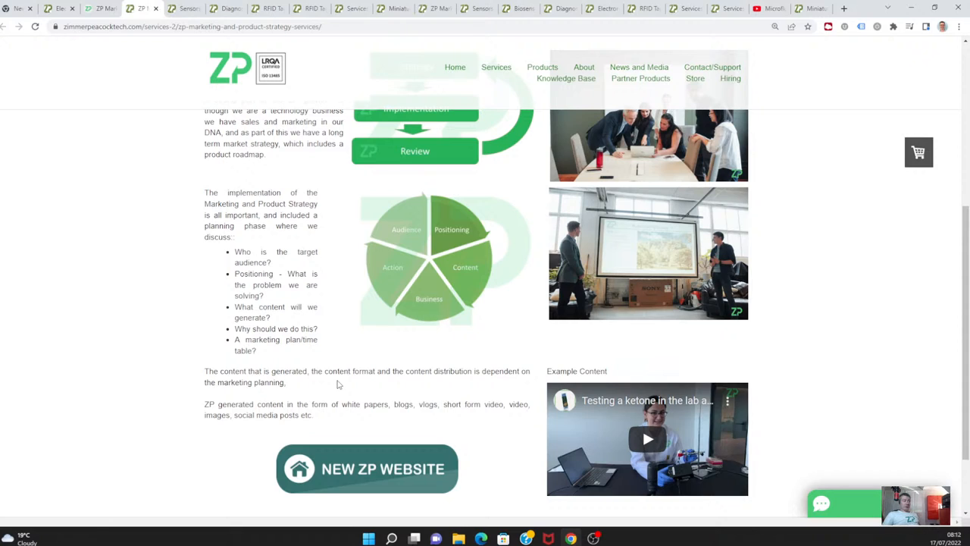
scroll(down, 3)
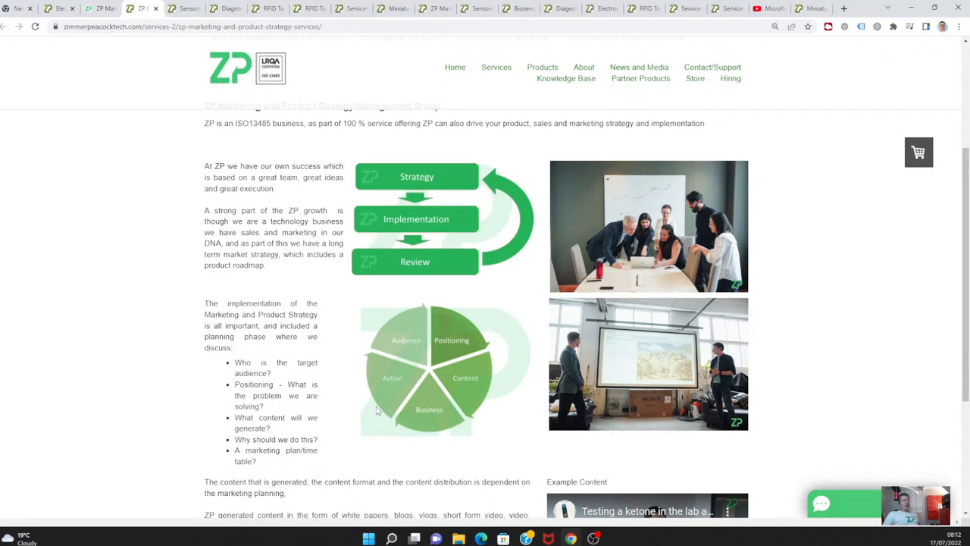
mouse_move(405, 301)
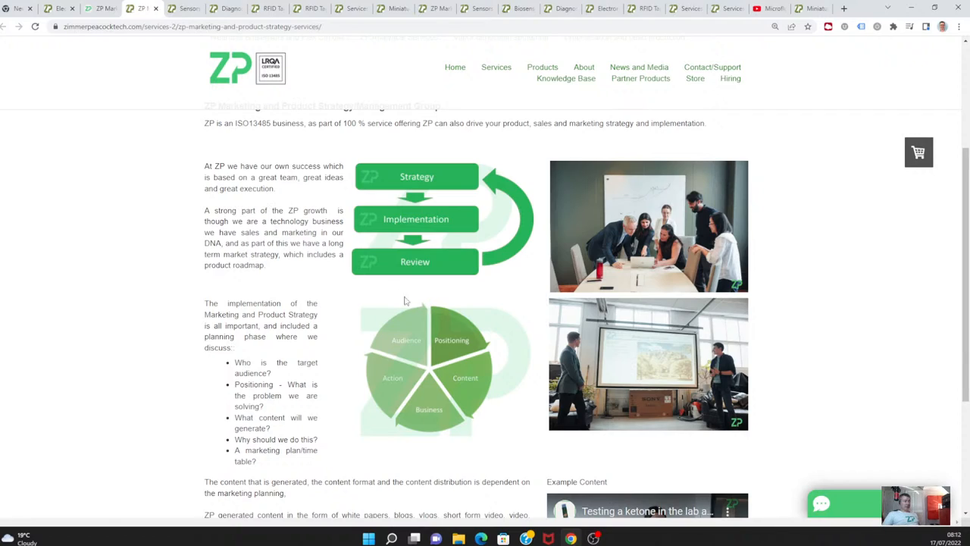
mouse_move(447, 316)
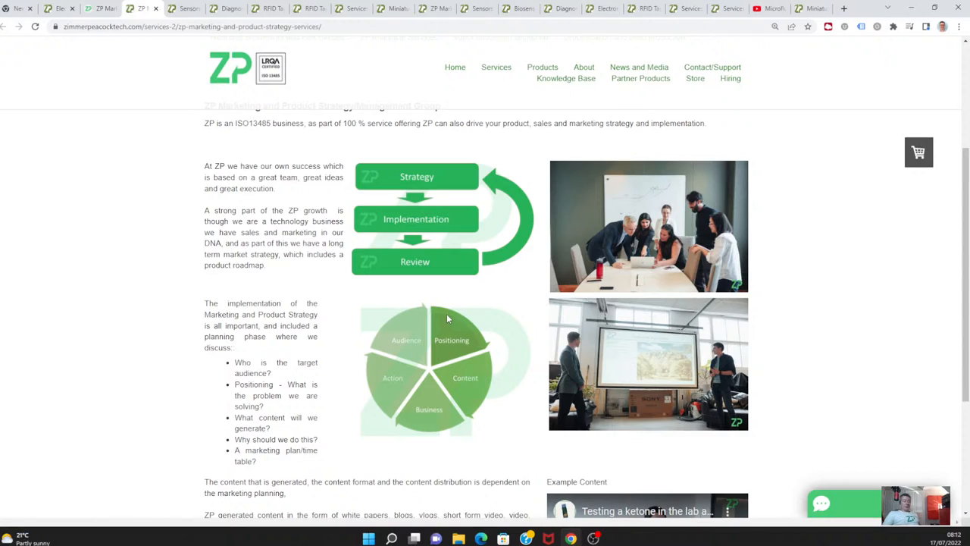